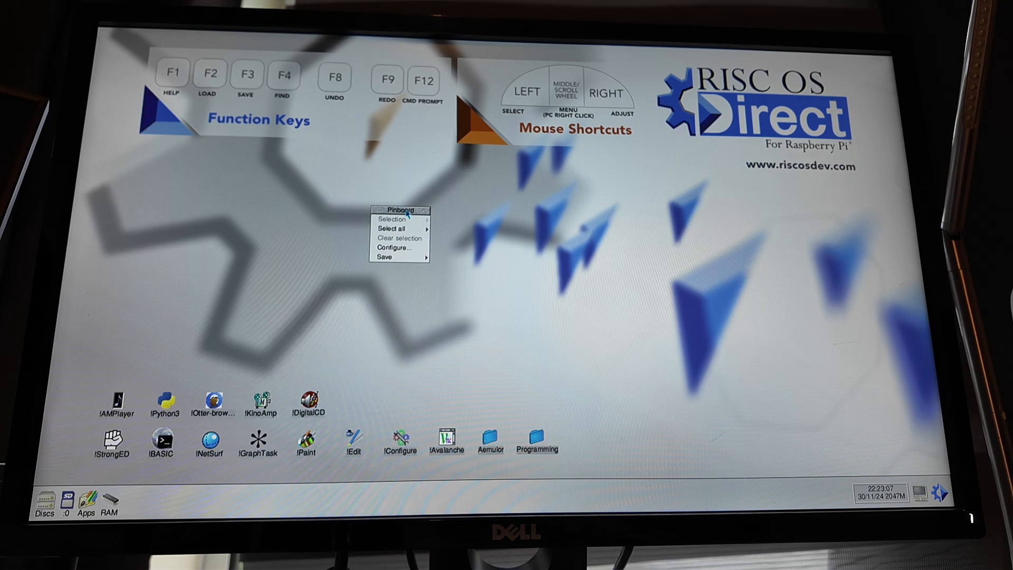
# Step: Close the pinboard settings unchanged, then check display mode: 16 million colours, 1920×1080, 60Hz
pyautogui.click(384, 256)
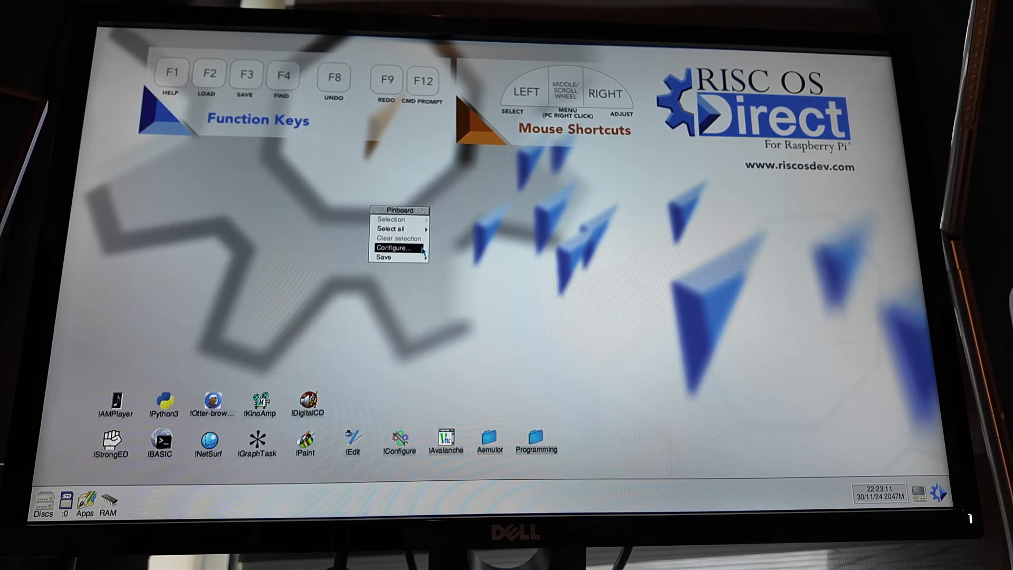
pyautogui.click(407, 253)
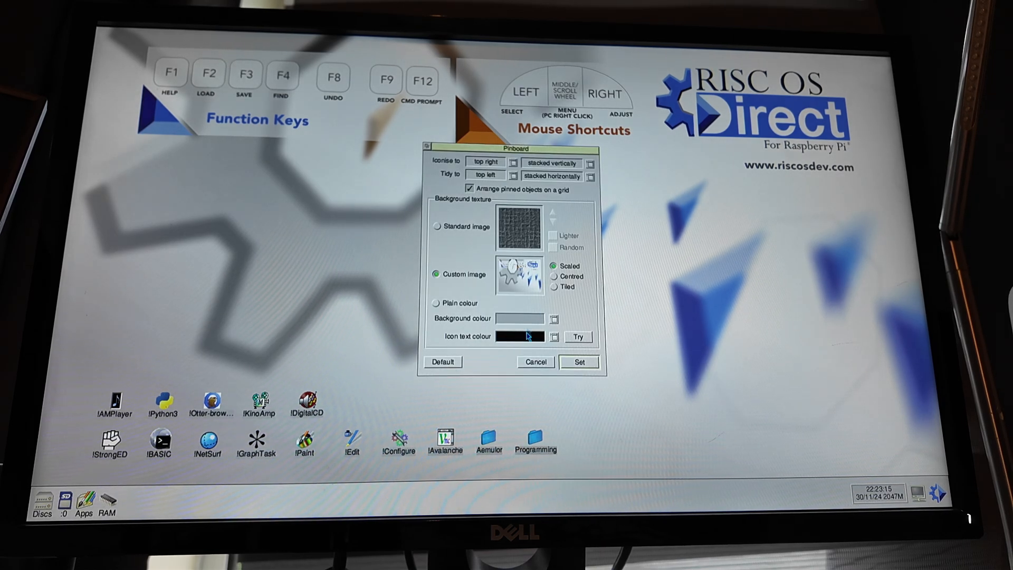
pyautogui.click(534, 362)
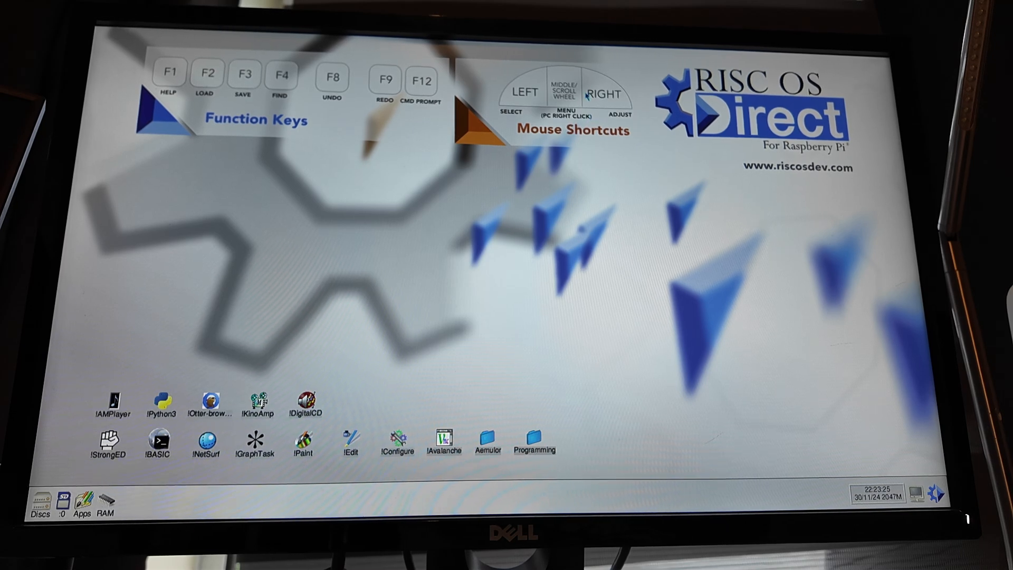
pyautogui.moveTo(594, 163)
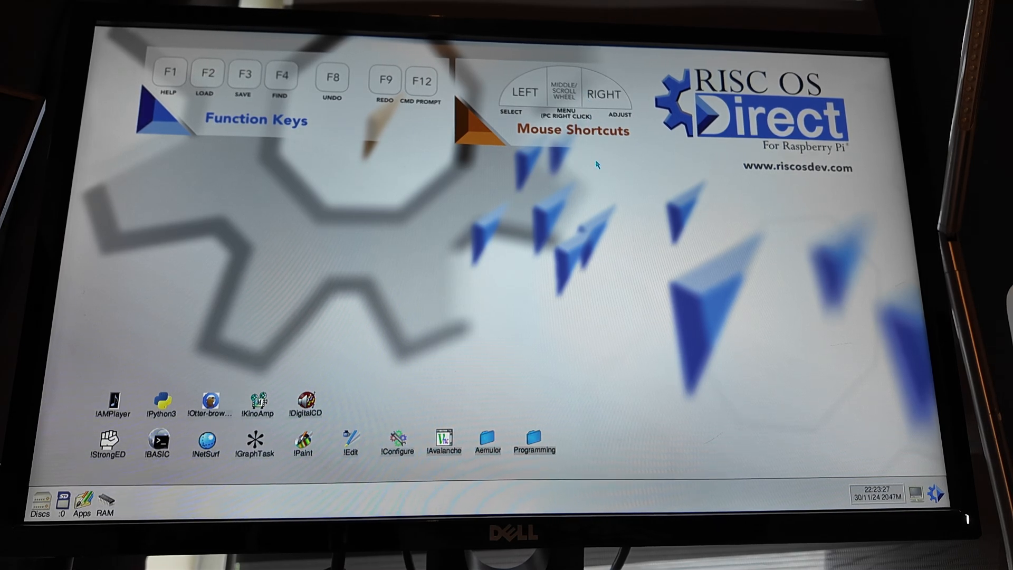
pyautogui.moveTo(411, 322)
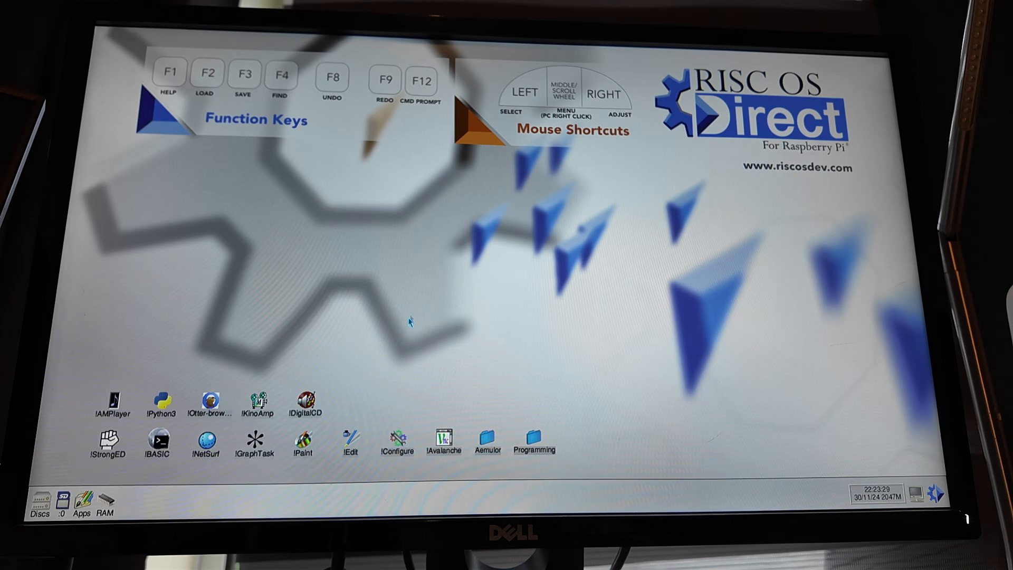
pyautogui.moveTo(317, 344)
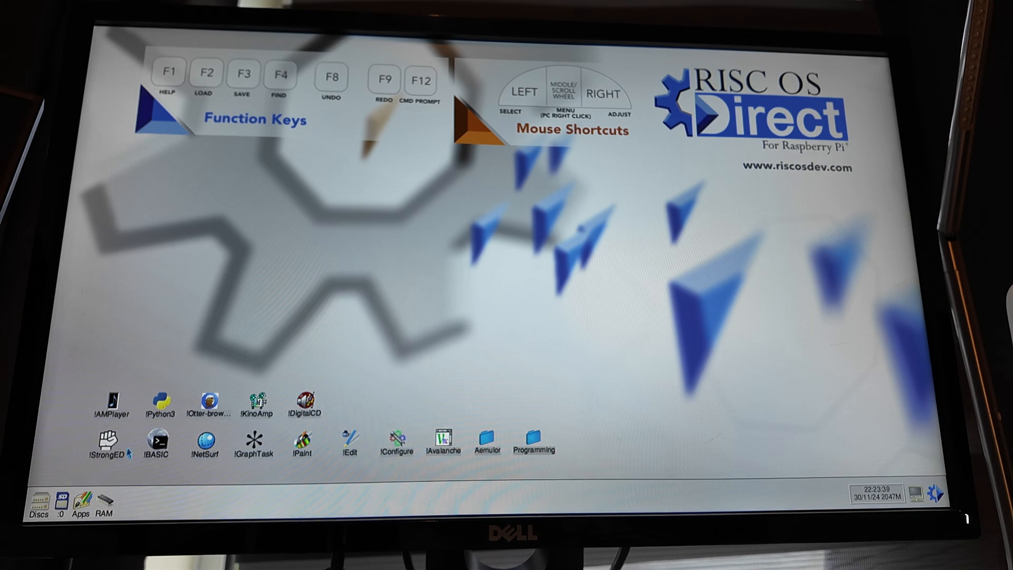
pyautogui.moveTo(196, 478)
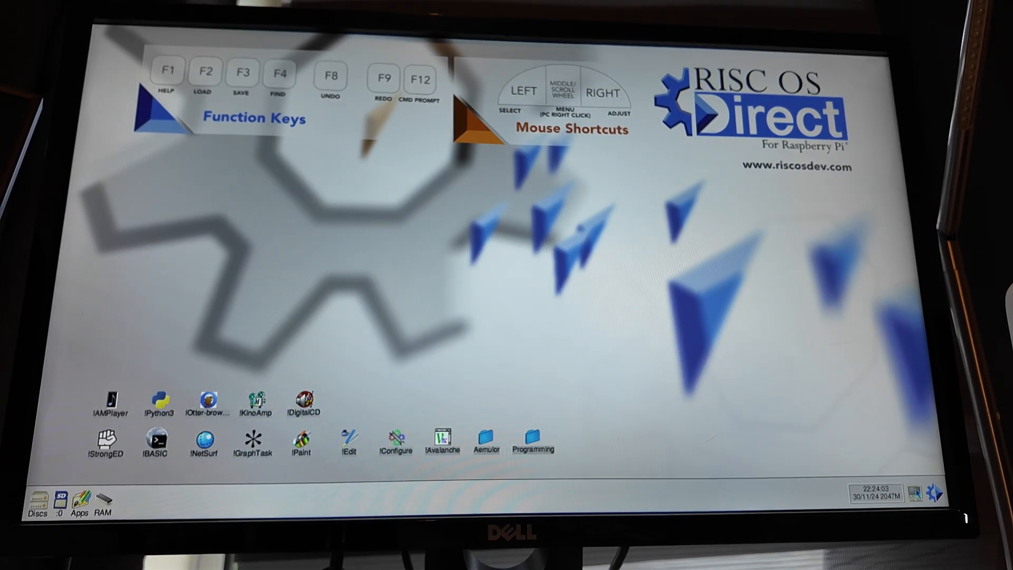
pyautogui.click(913, 491)
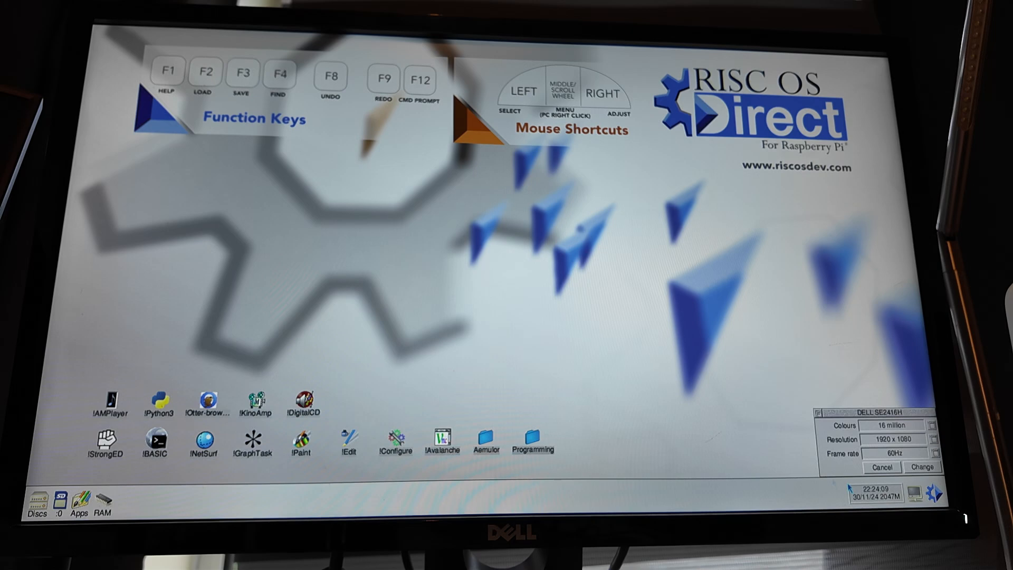
pyautogui.click(880, 466)
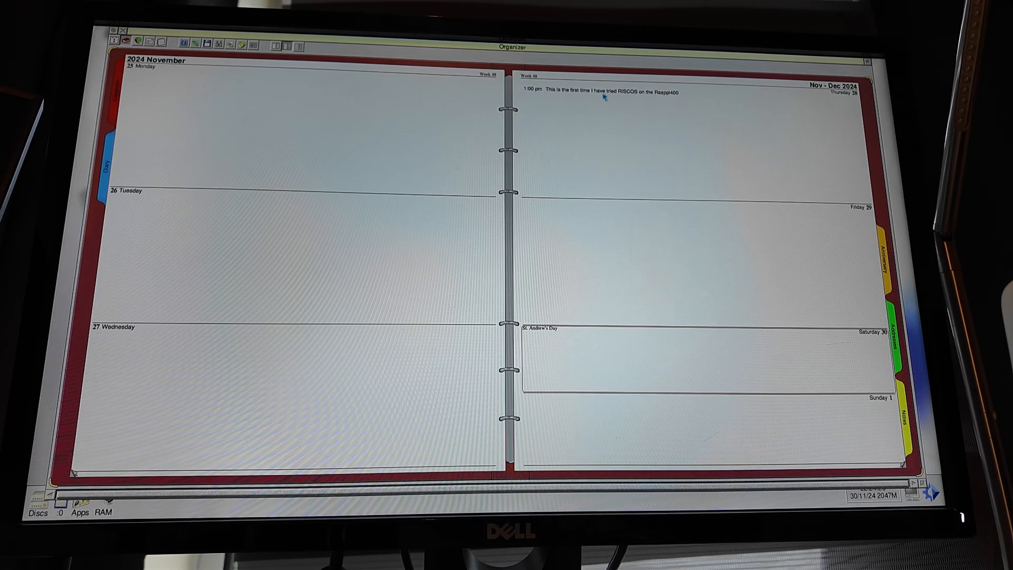
pyautogui.moveTo(677, 101)
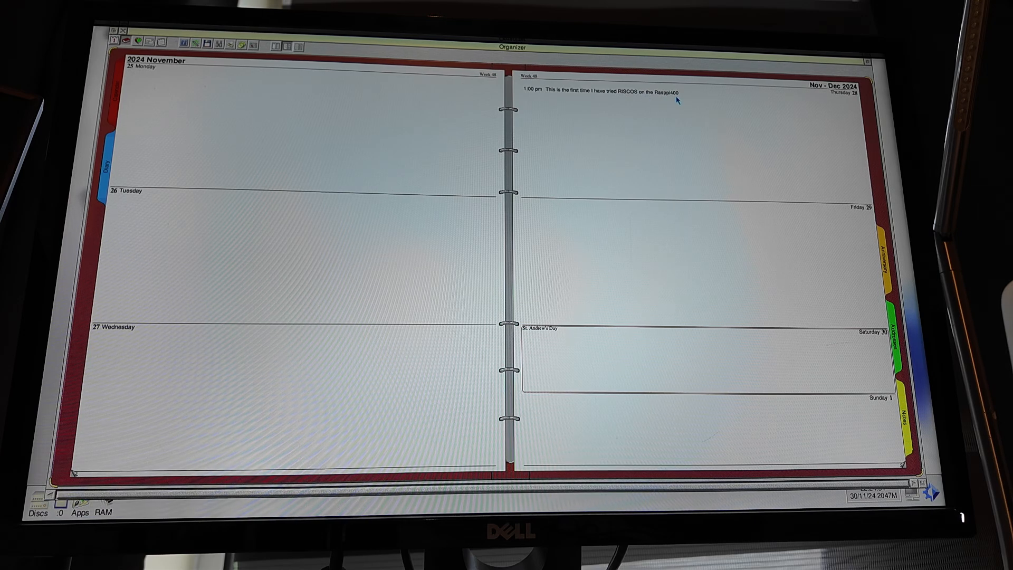
# Step: Edit the Thursday 28 November 1:00 pm diary note to end with 'Ras pi 400'
pyautogui.doubleClick(614, 91)
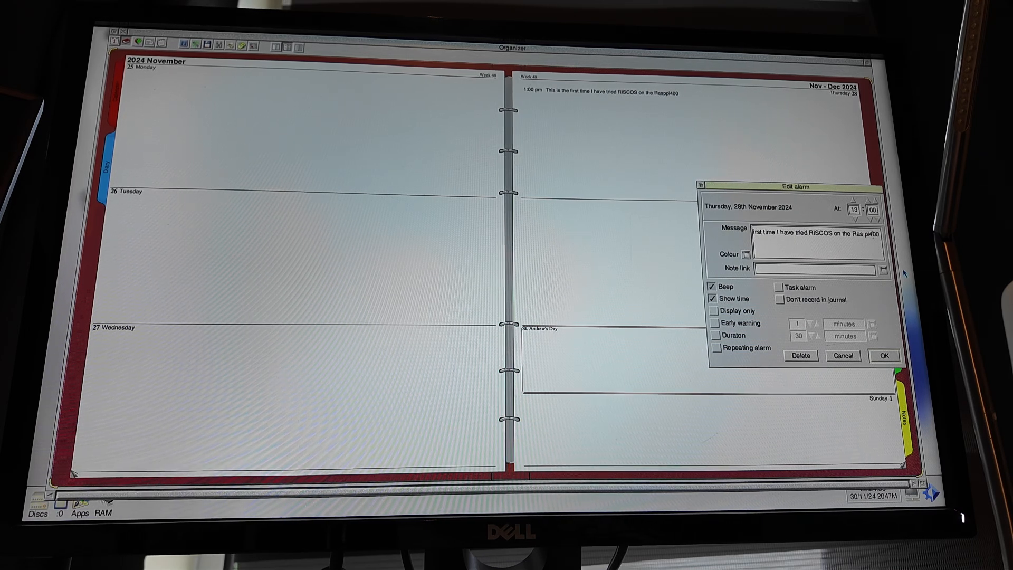
pyautogui.click(884, 356)
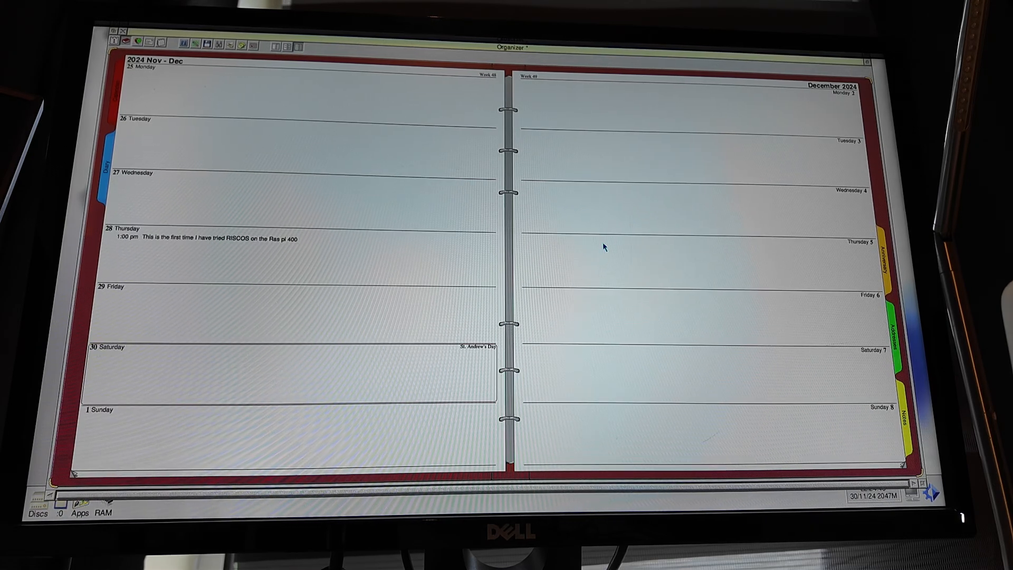
# Step: Set the diary type to Two days, then turn to the year pages and Addresses section
pyautogui.rightClick(605, 247)
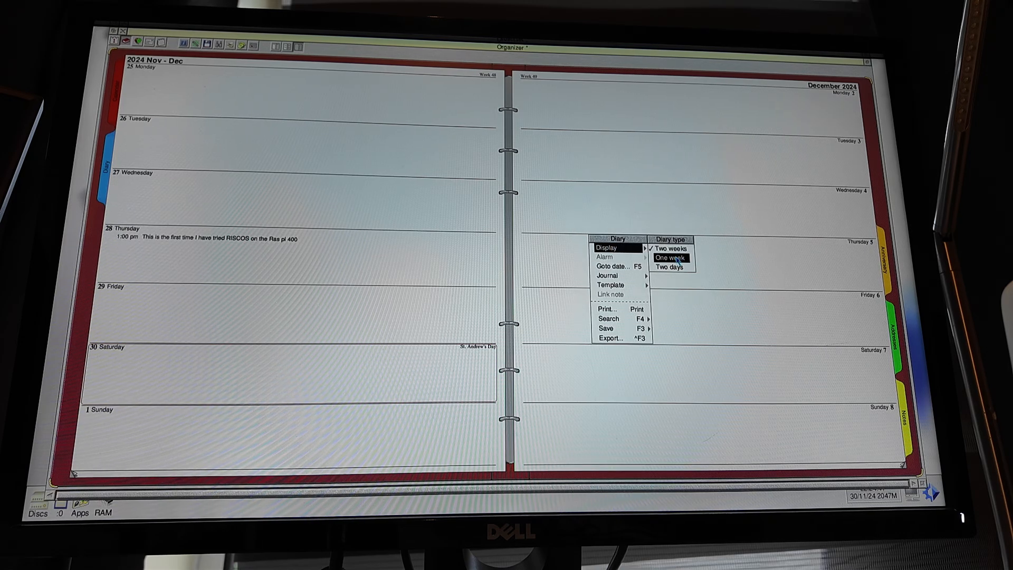
pyautogui.click(672, 266)
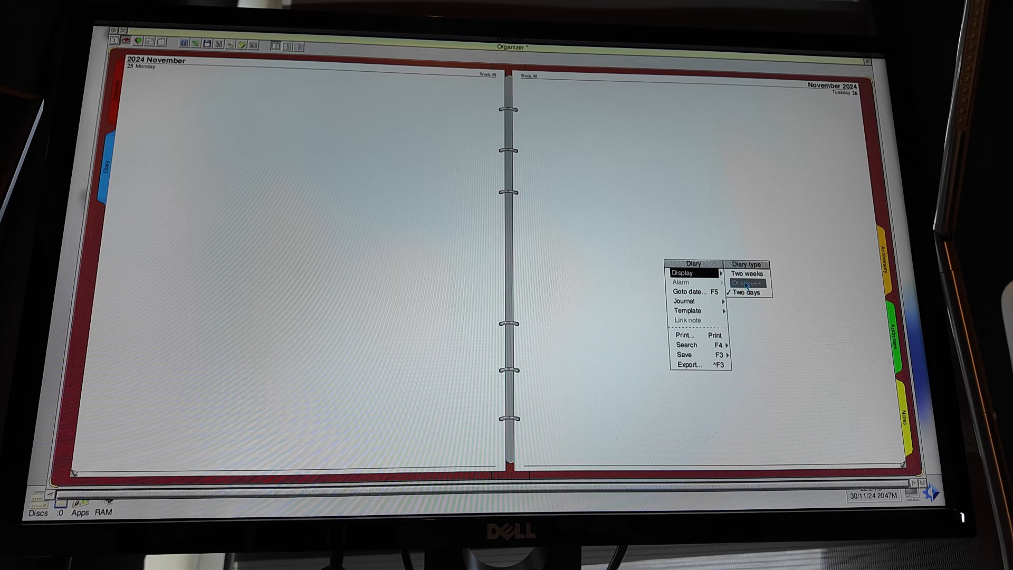
pyautogui.click(745, 274)
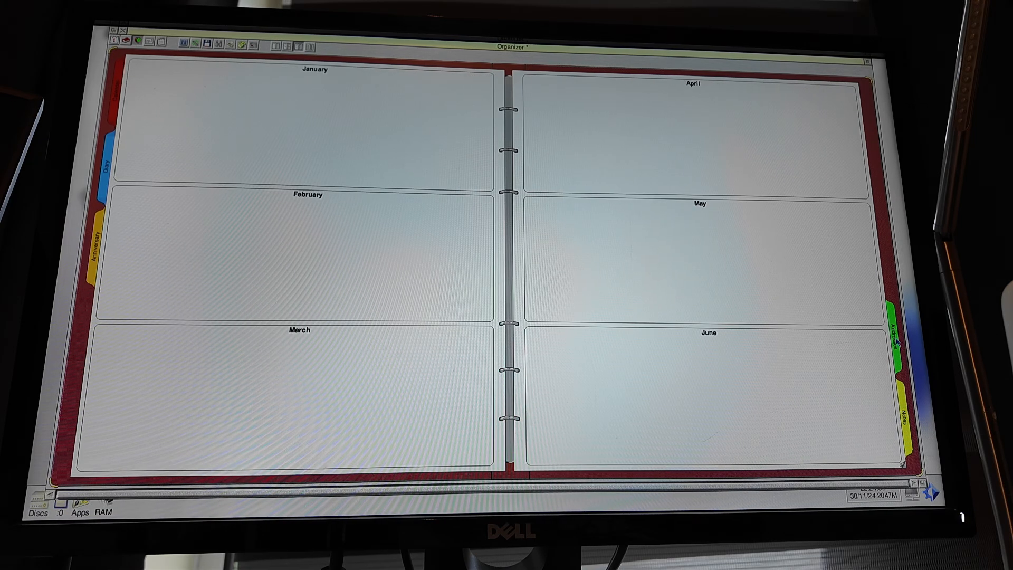
pyautogui.click(86, 336)
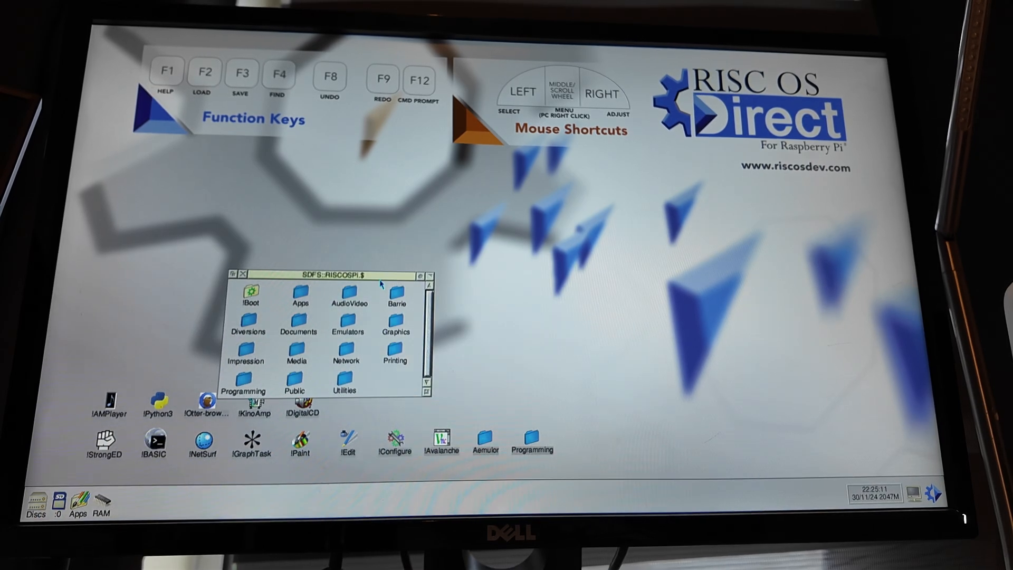
# Step: Open the SD card's root directory, select Emulators, then open the Media folder
pyautogui.doubleClick(396, 291)
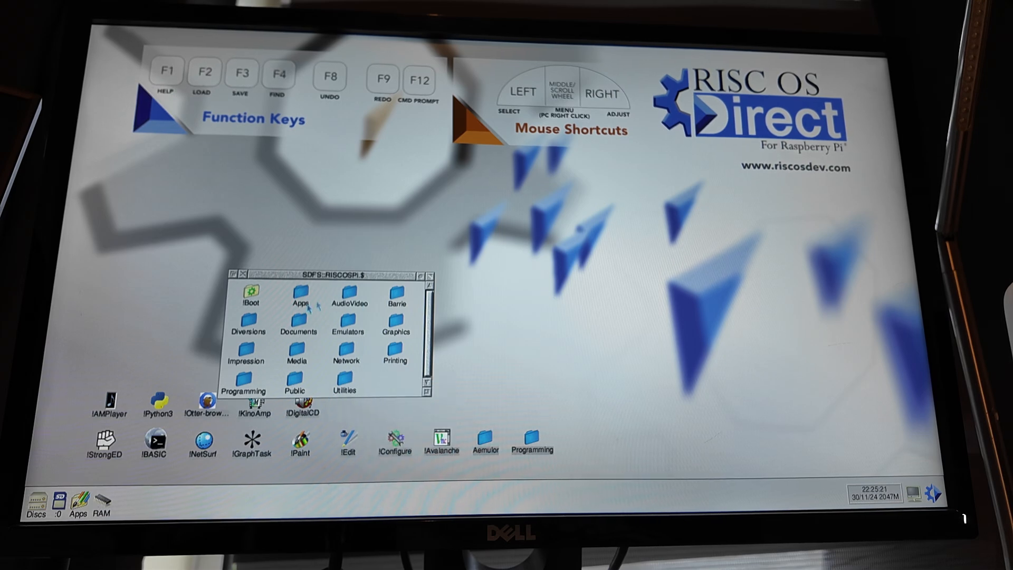
pyautogui.click(347, 320)
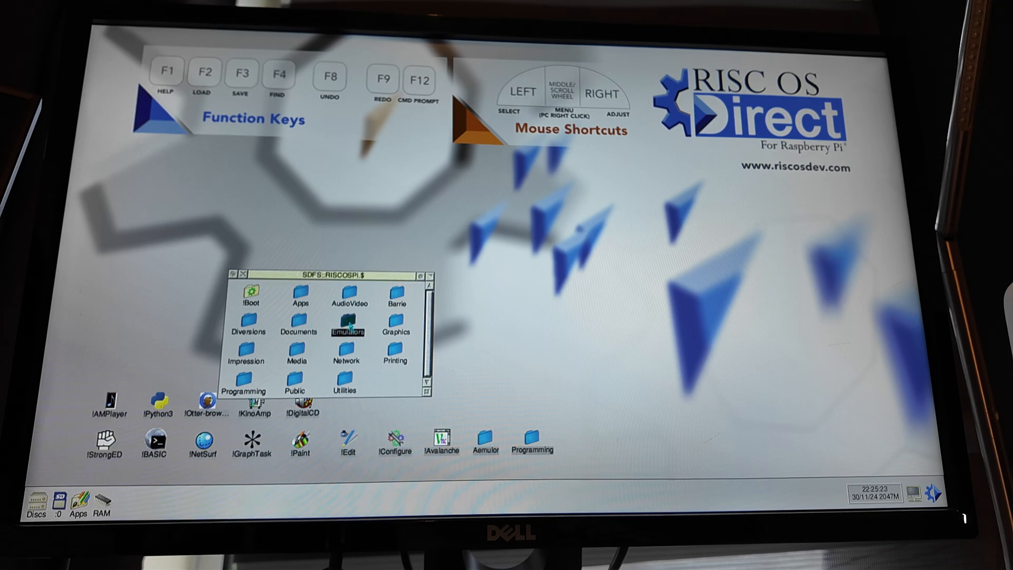
pyautogui.click(296, 355)
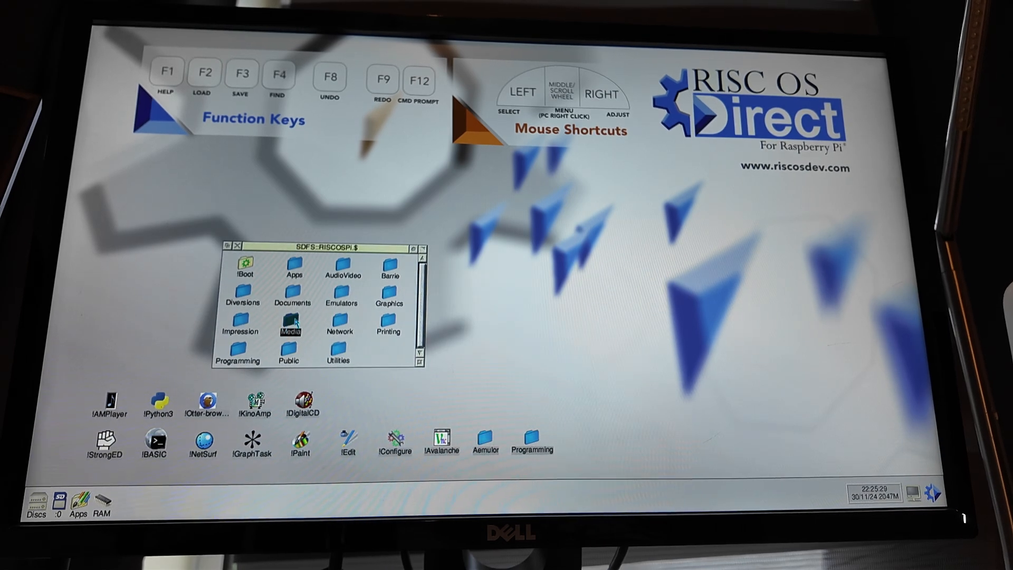
pyautogui.doubleClick(290, 326)
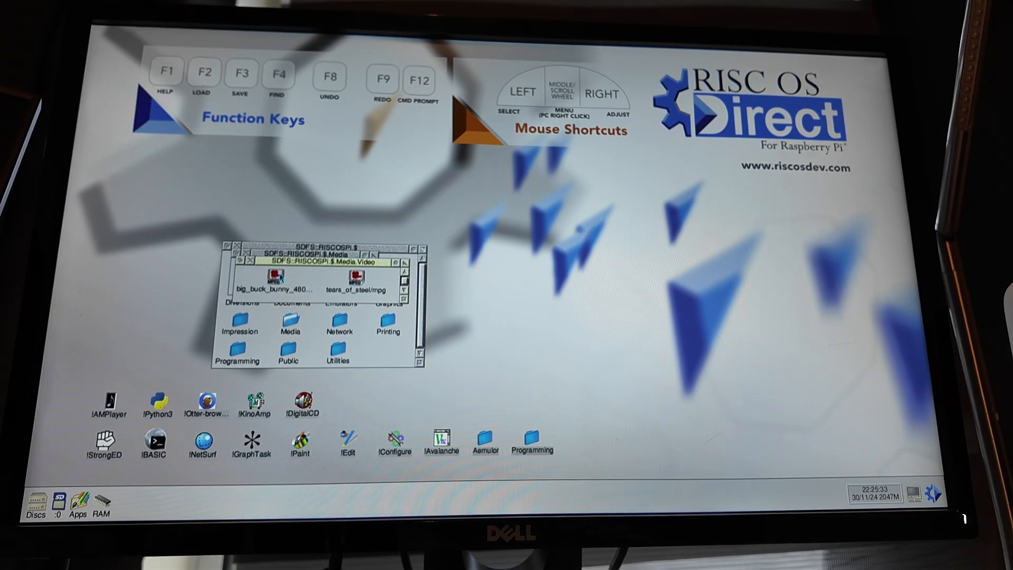
pyautogui.doubleClick(276, 276)
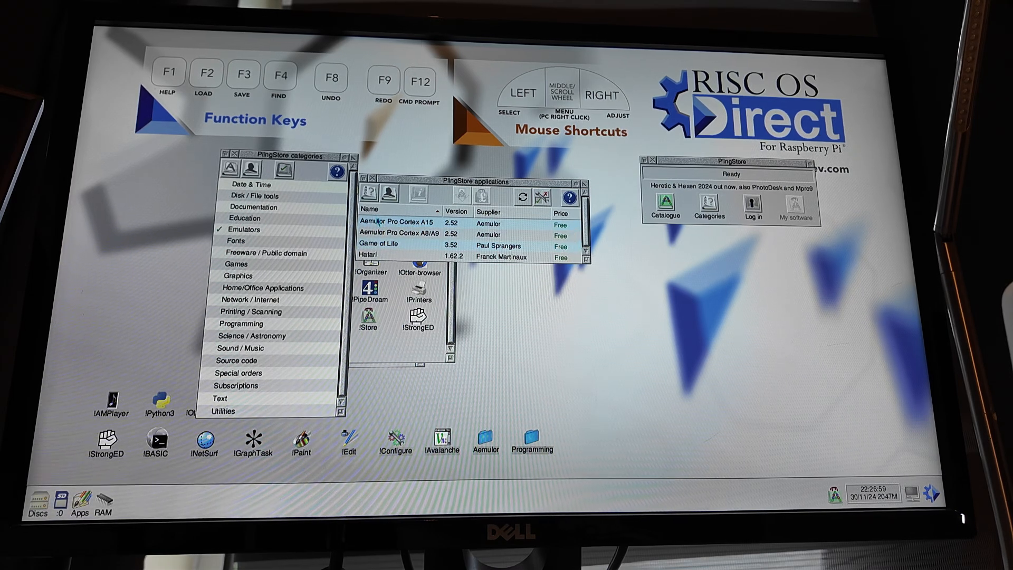
pyautogui.moveTo(401, 224)
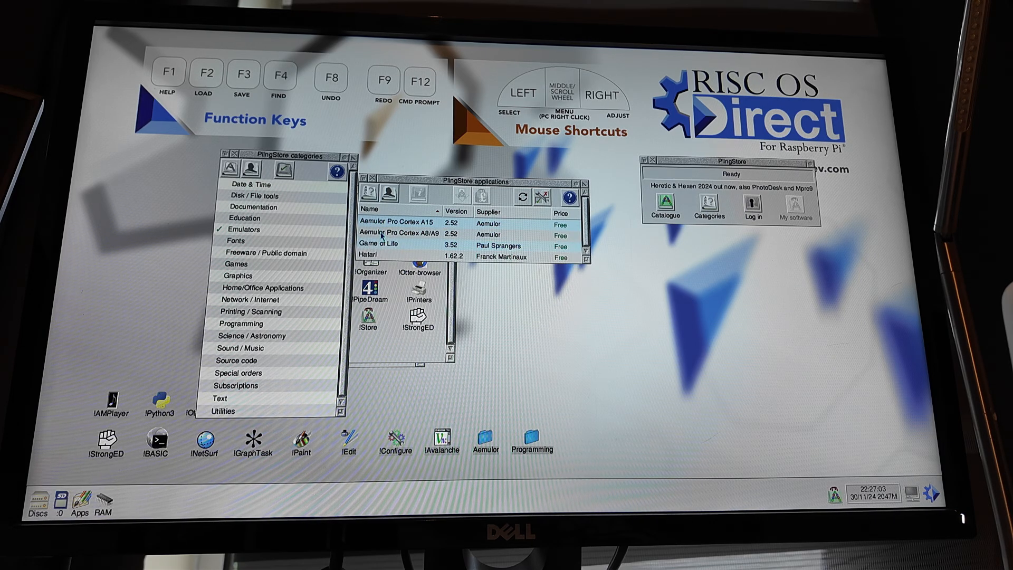
pyautogui.moveTo(381, 248)
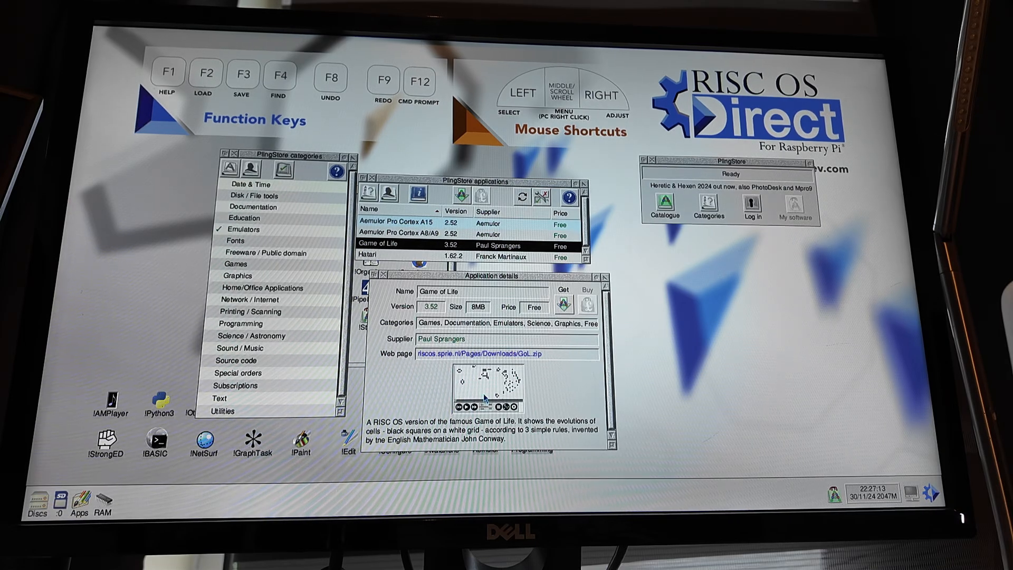
# Step: Enlarge the Game of Life screenshot, try Get, and answer the not-logged-in warning
pyautogui.click(483, 387)
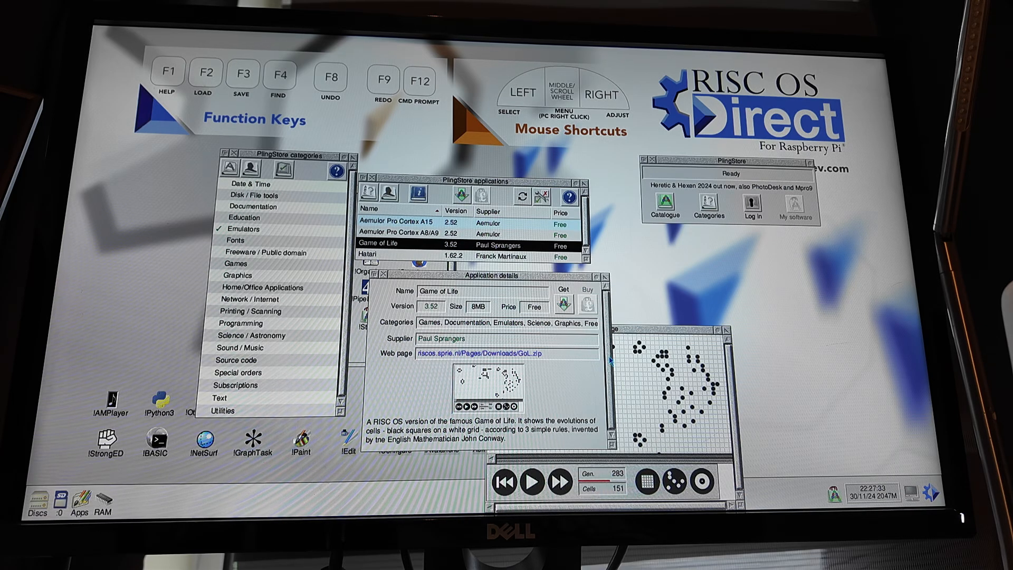
pyautogui.moveTo(564, 302)
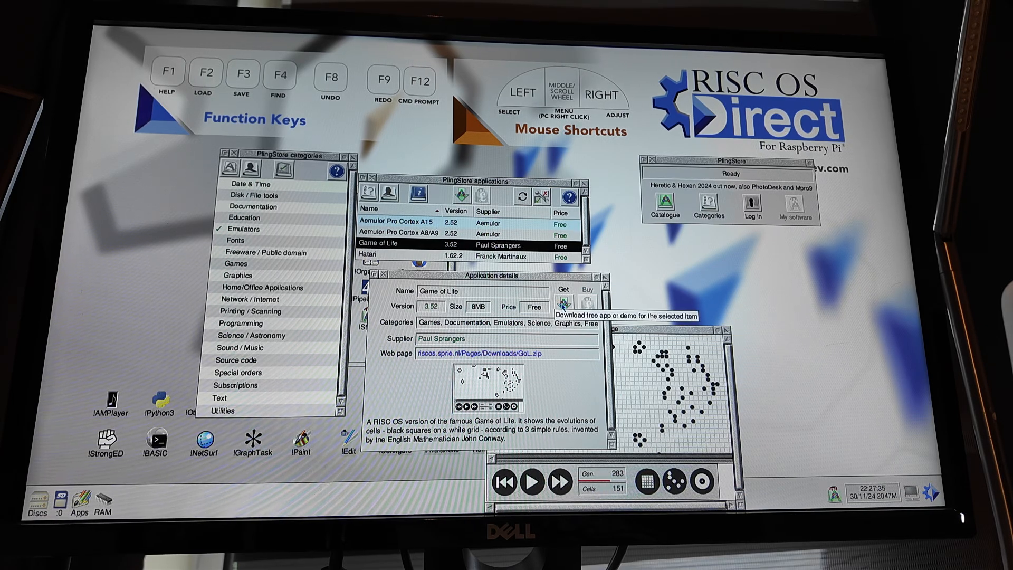
pyautogui.click(563, 299)
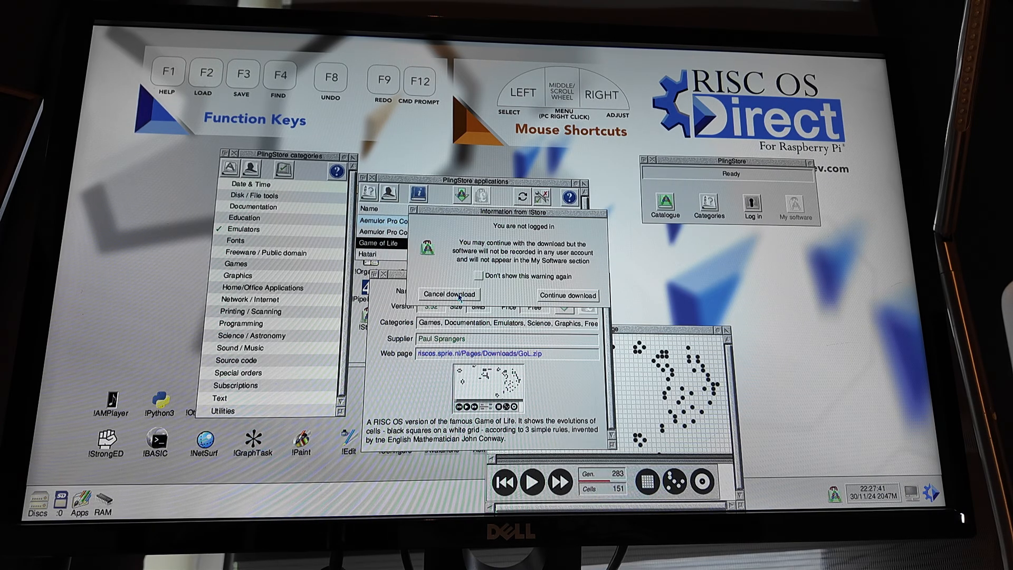
pyautogui.click(449, 295)
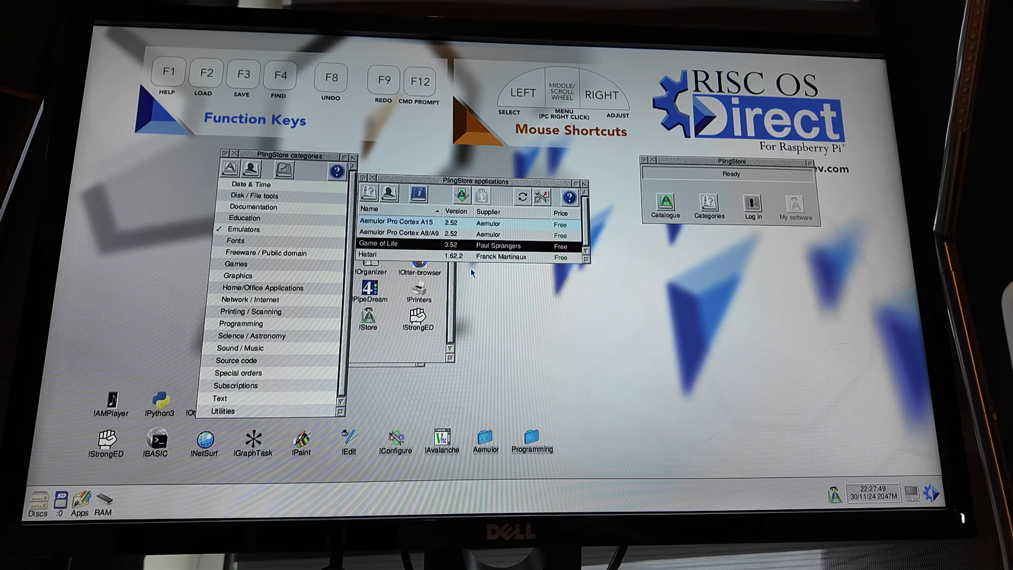
# Step: Filter the list to Games, open 3D Pingo's details, then close them
pyautogui.click(237, 263)
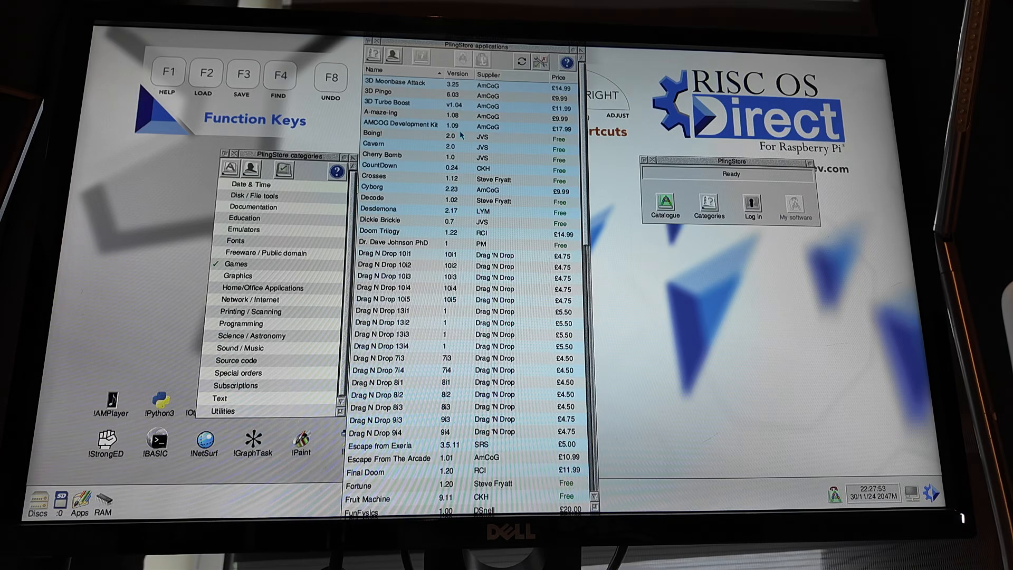
pyautogui.moveTo(434, 104)
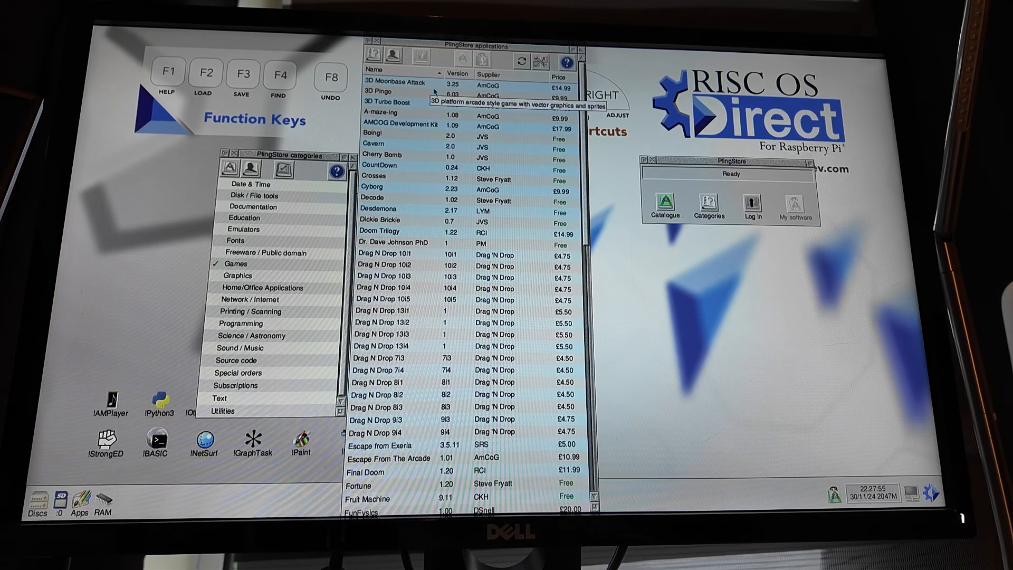
pyautogui.doubleClick(379, 91)
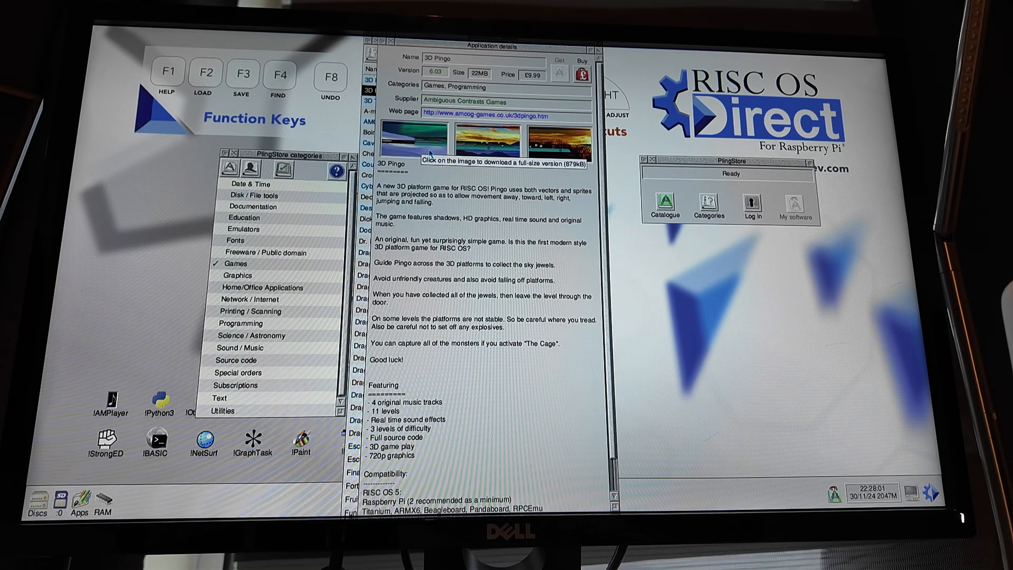
pyautogui.click(417, 135)
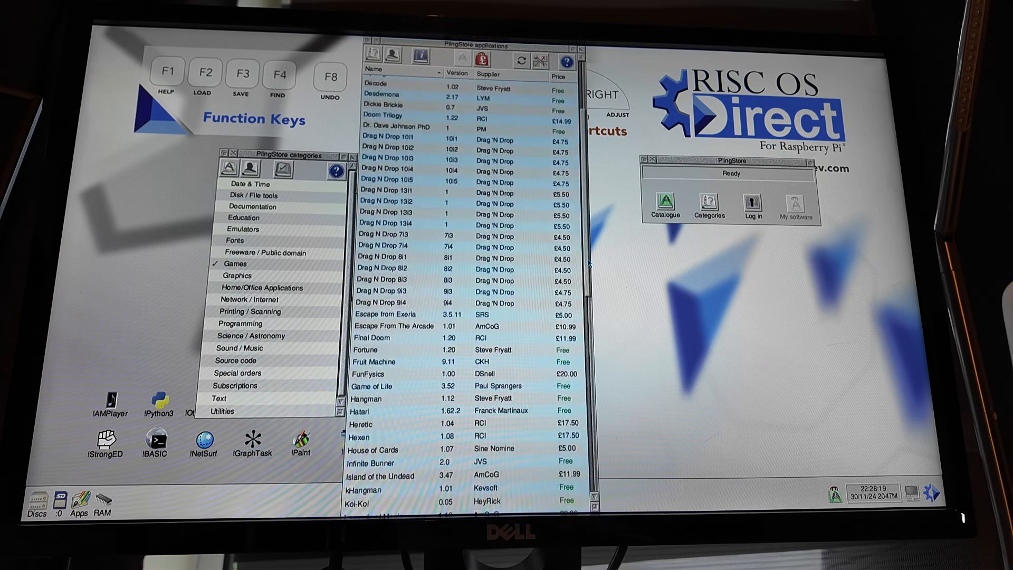
# Step: Scroll down the Games list toward Fruit Machine
pyautogui.scroll(-3)
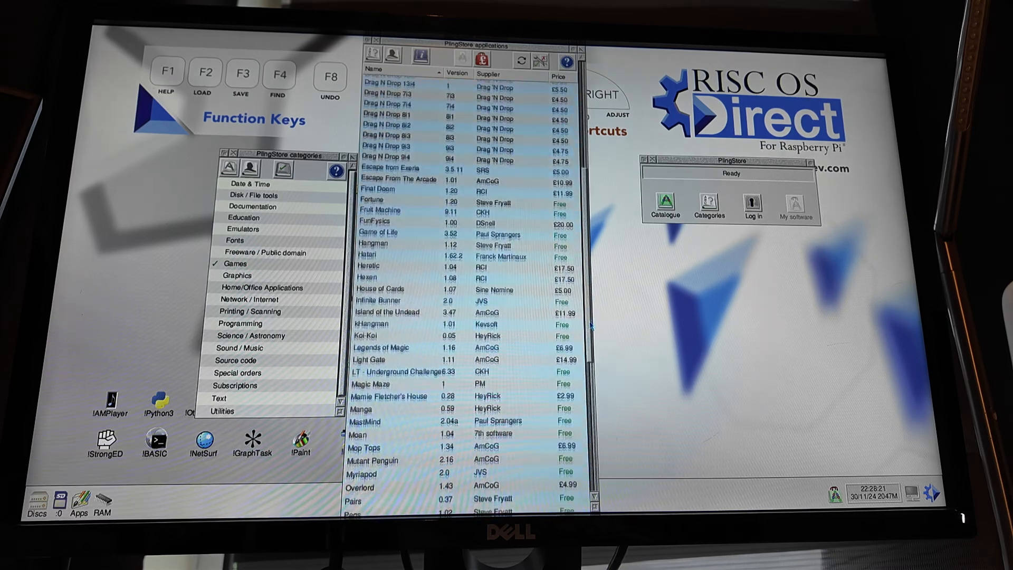
pyautogui.scroll(-3)
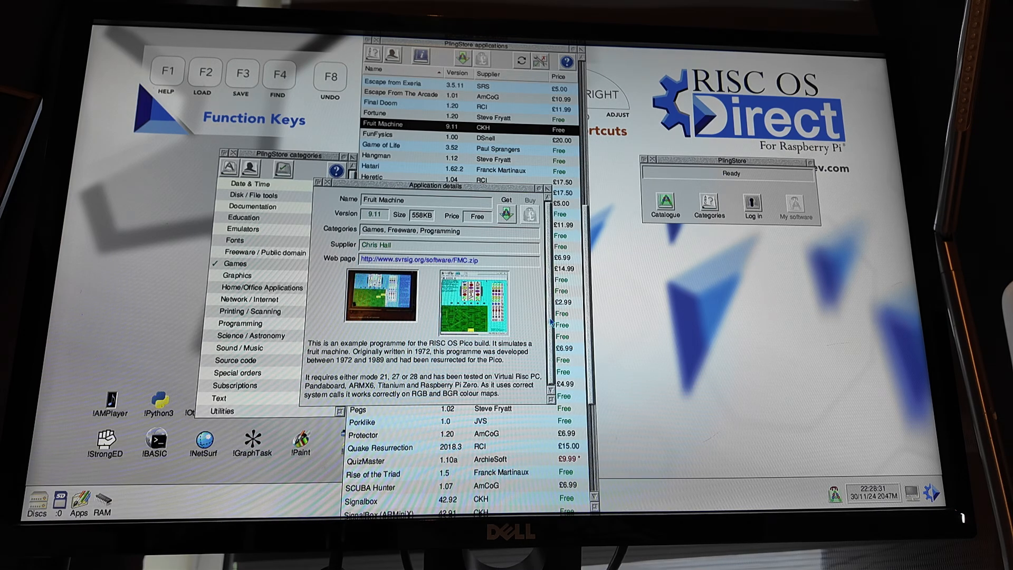
pyautogui.moveTo(381, 294)
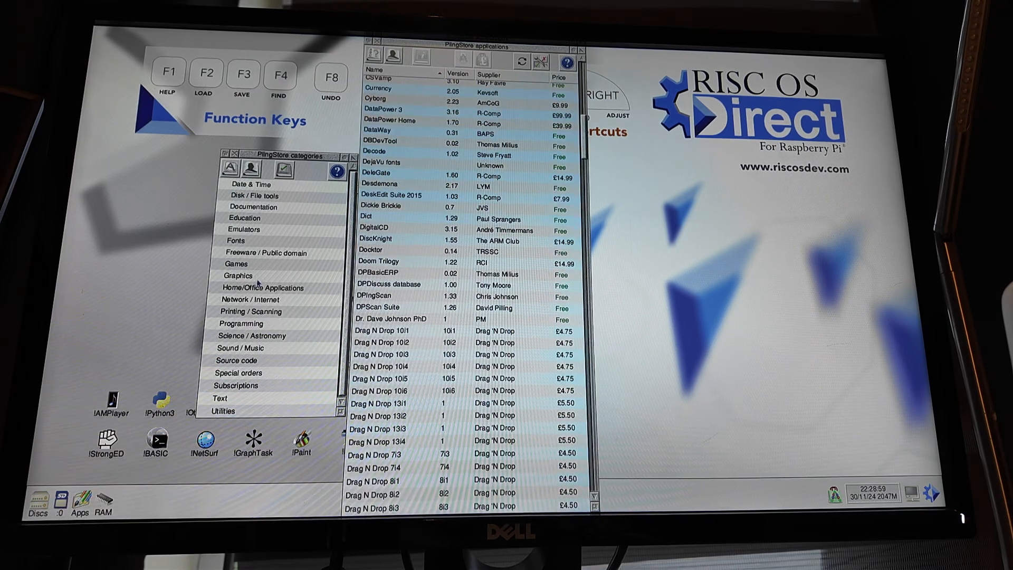
# Step: Filter to Home/Office Applications and open the Organizer 2.29a details
pyautogui.click(263, 288)
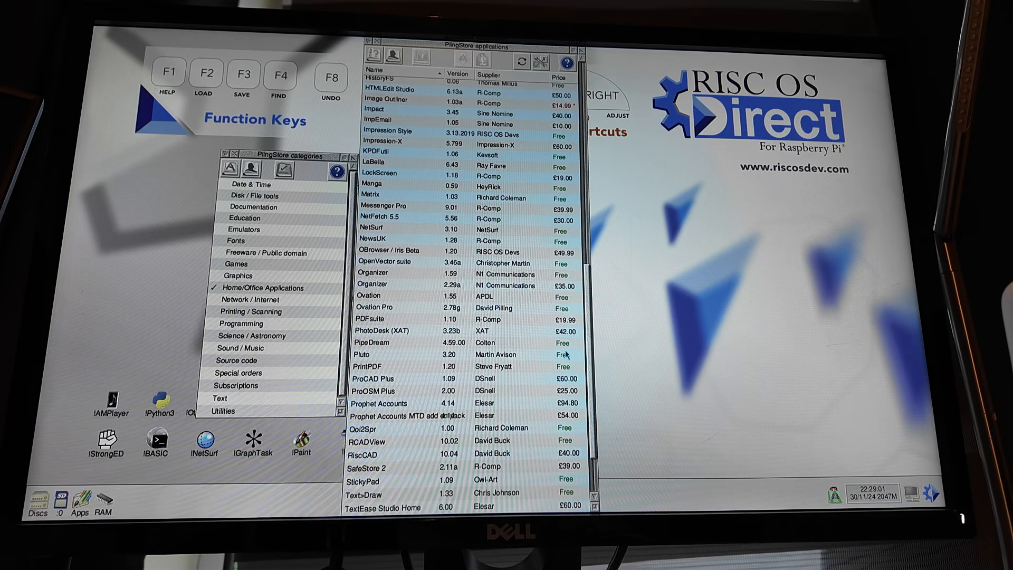
pyautogui.moveTo(463, 211)
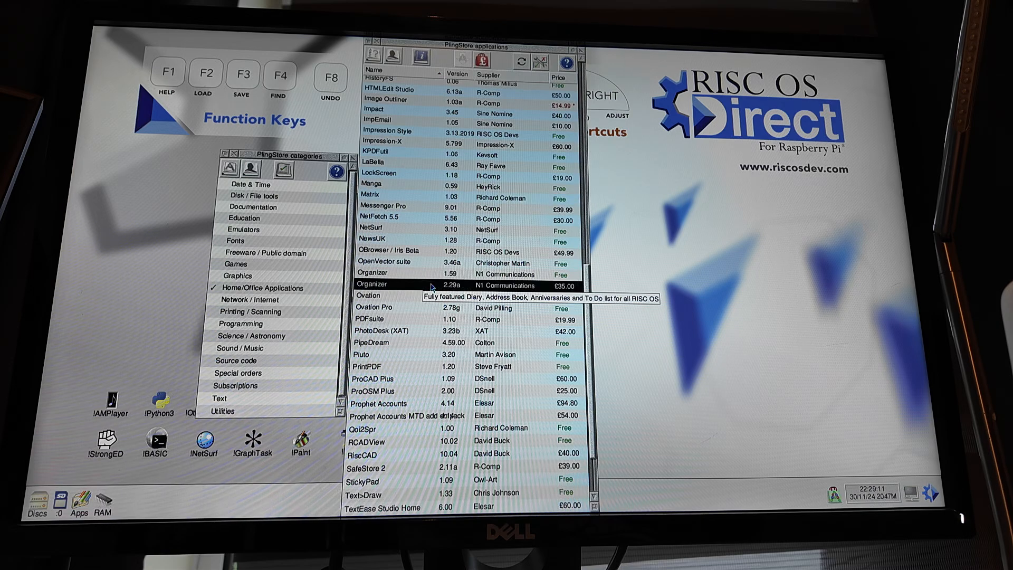
pyautogui.doubleClick(375, 285)
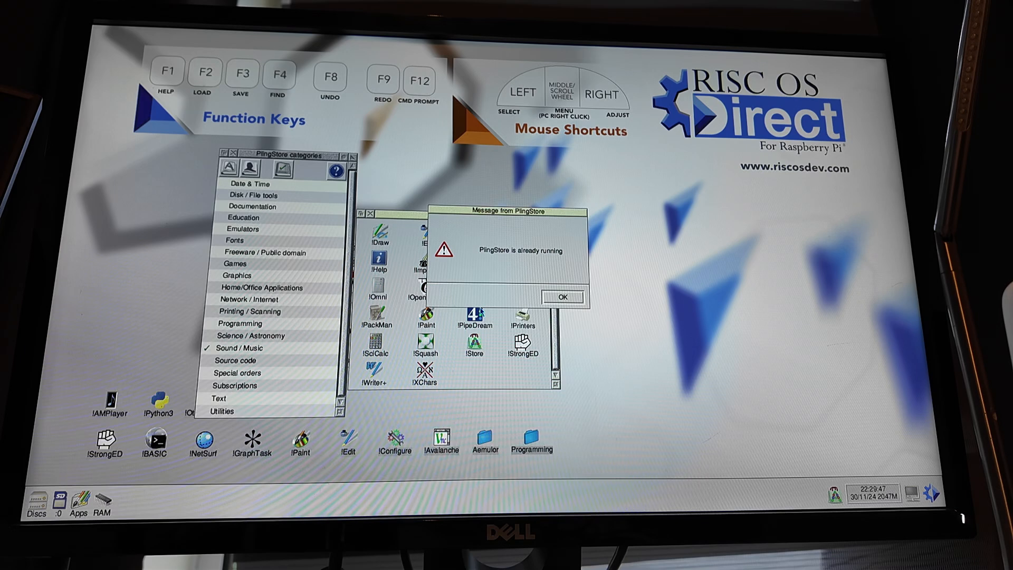
# Step: Dismiss the 'PlingStore is already running' message with OK
pyautogui.click(562, 297)
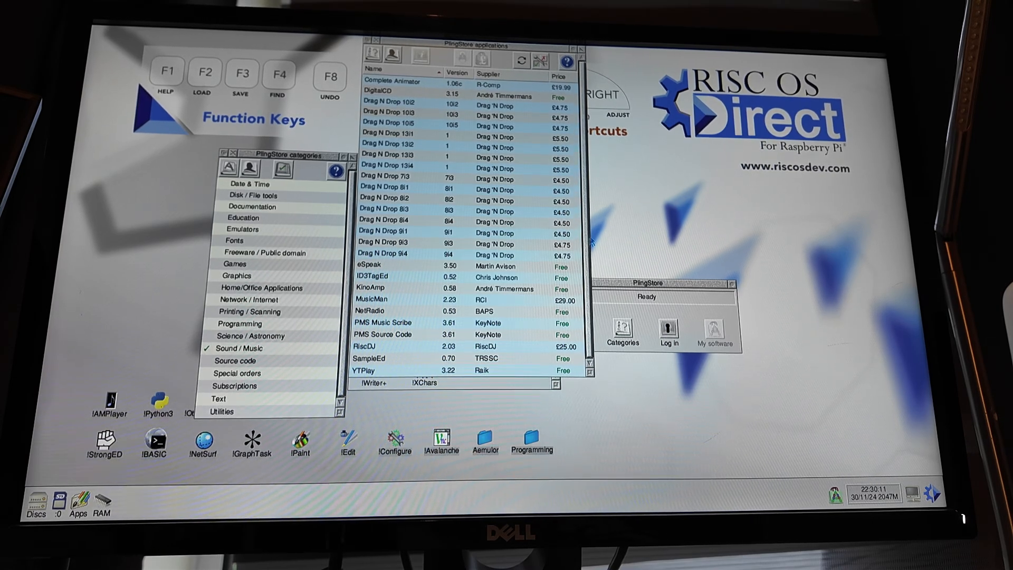
# Step: Open the Sound/Music application entries, including KinoAmp, to install them
pyautogui.rightClick(627, 248)
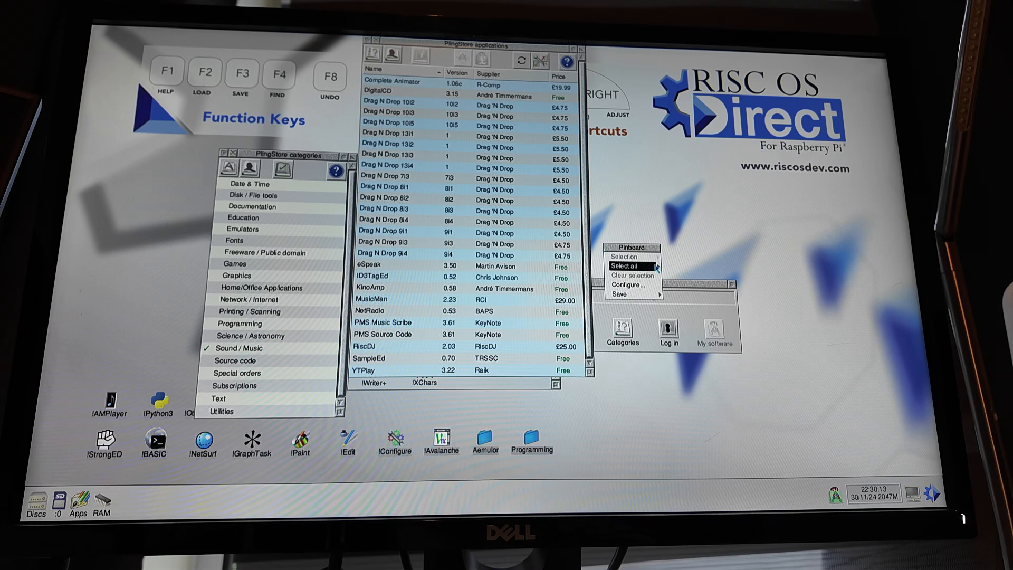
pyautogui.moveTo(624, 257)
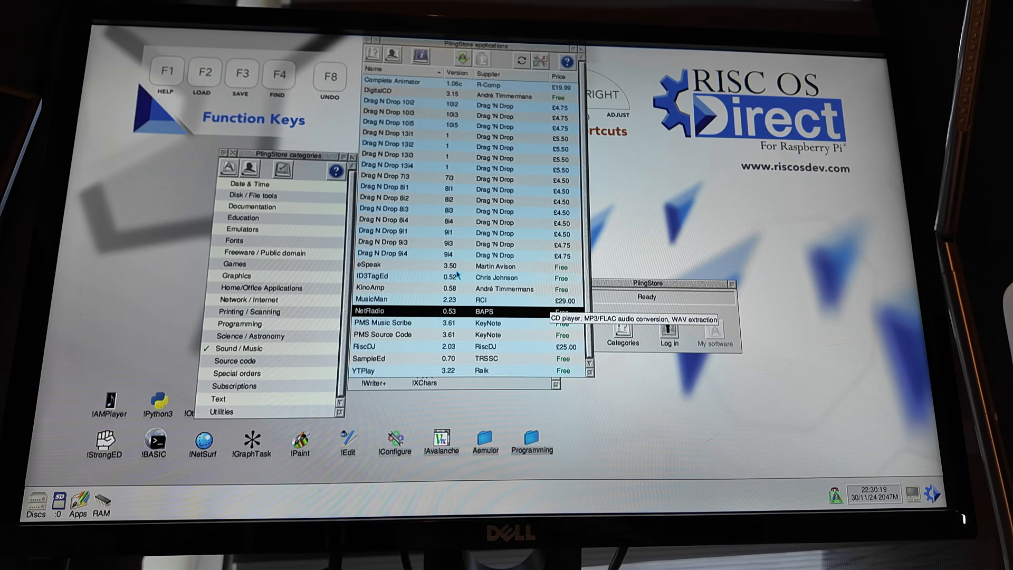
pyautogui.doubleClick(368, 288)
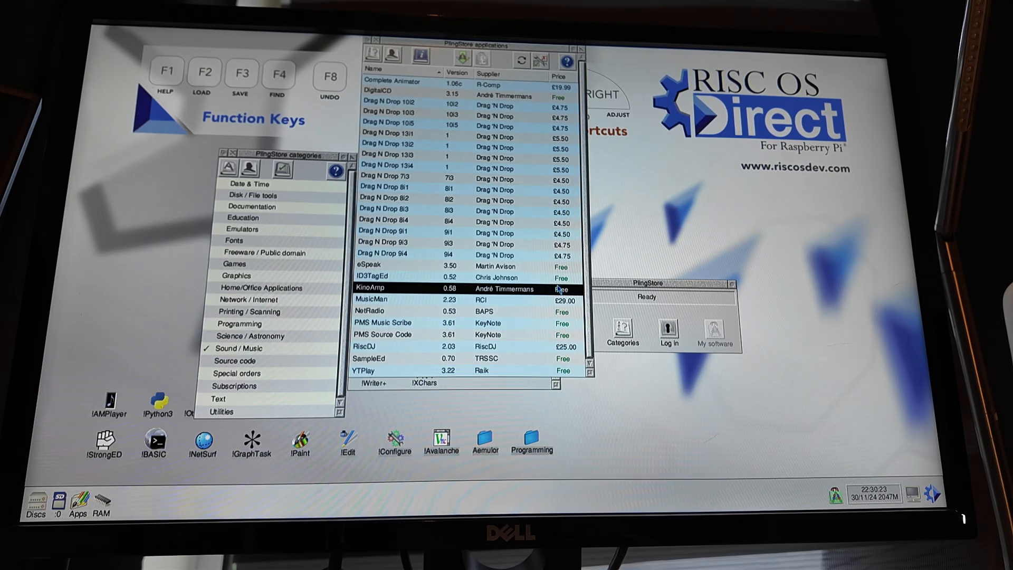
pyautogui.doubleClick(365, 359)
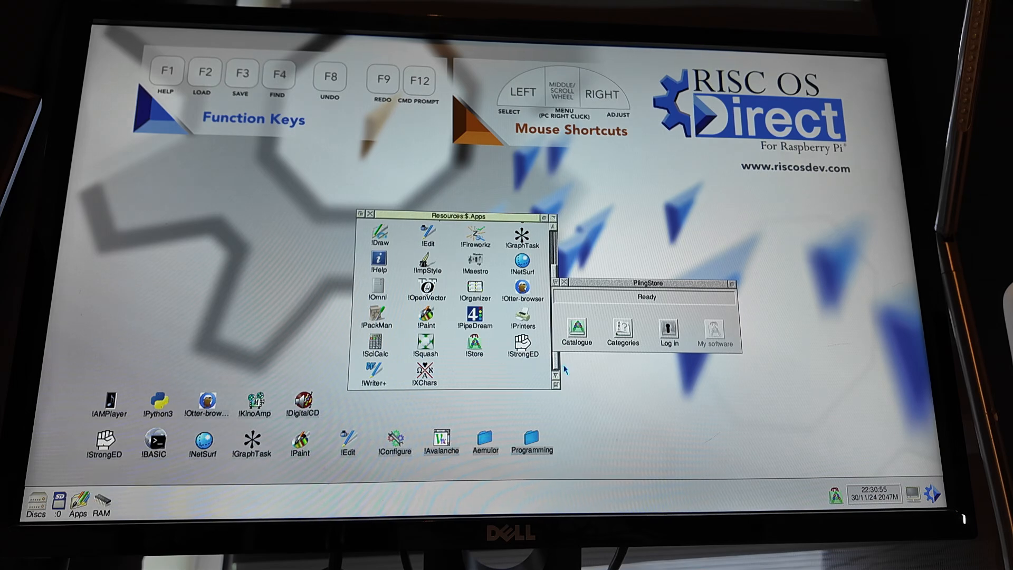
# Step: Close the PlingStore window, start !Draw from the Apps folder, and launch !Fireworkz
pyautogui.click(565, 282)
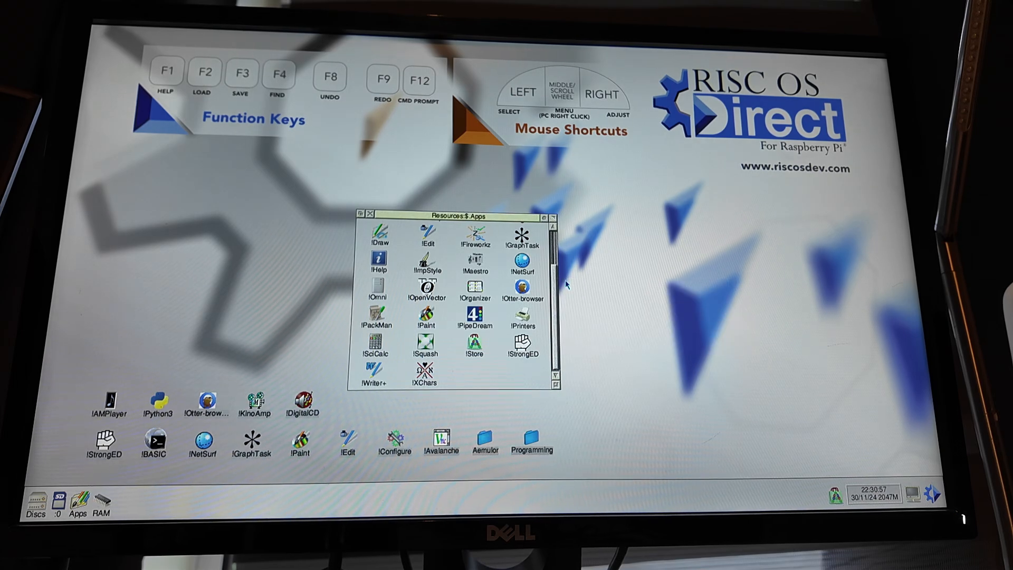
pyautogui.moveTo(333, 336)
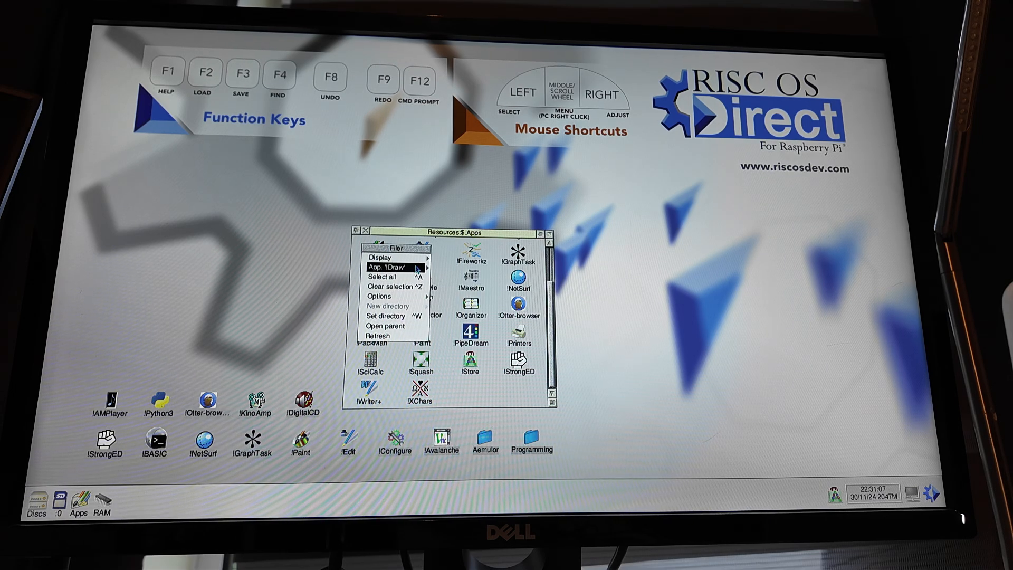
pyautogui.moveTo(388, 286)
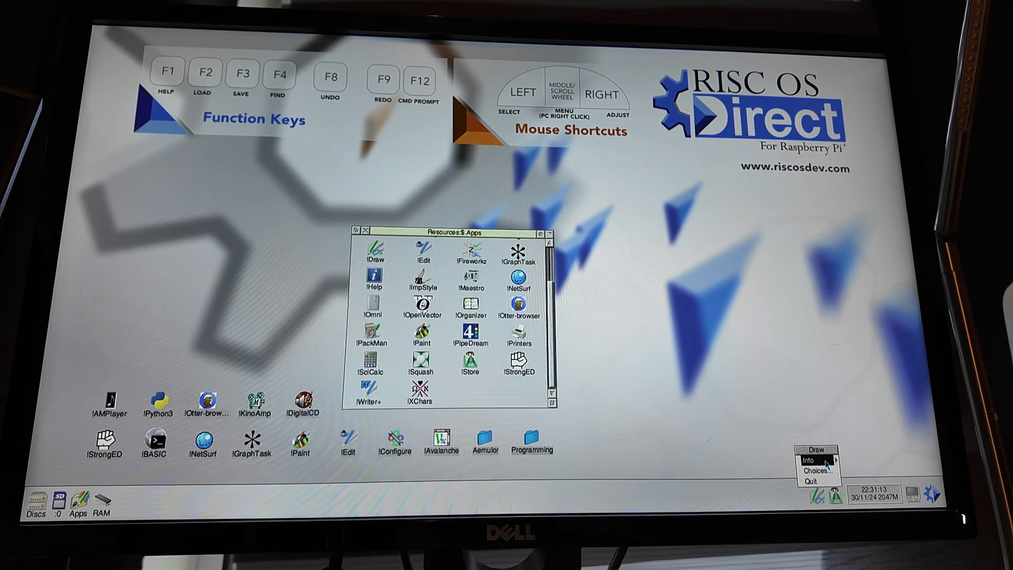
pyautogui.click(808, 460)
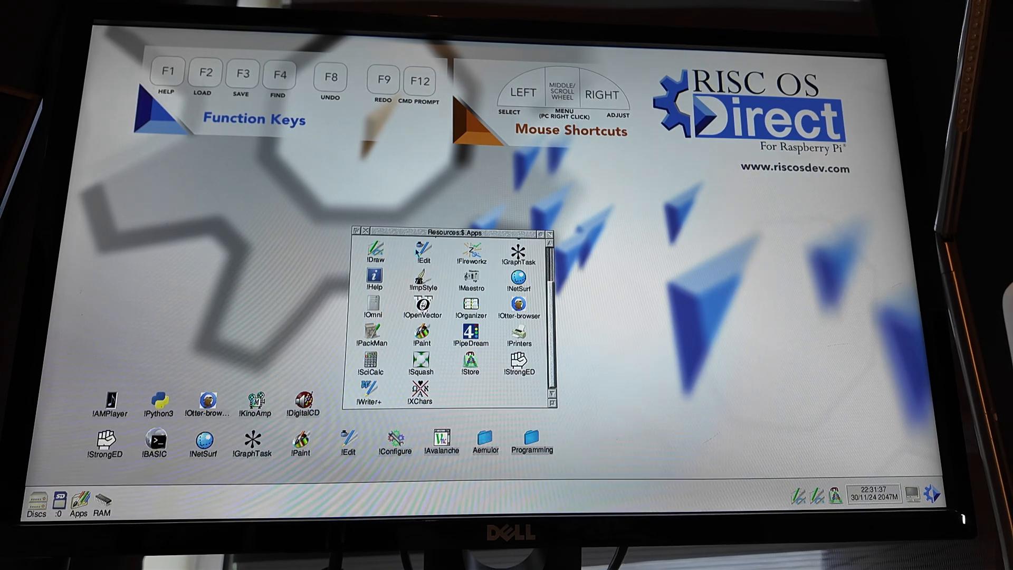
pyautogui.click(422, 253)
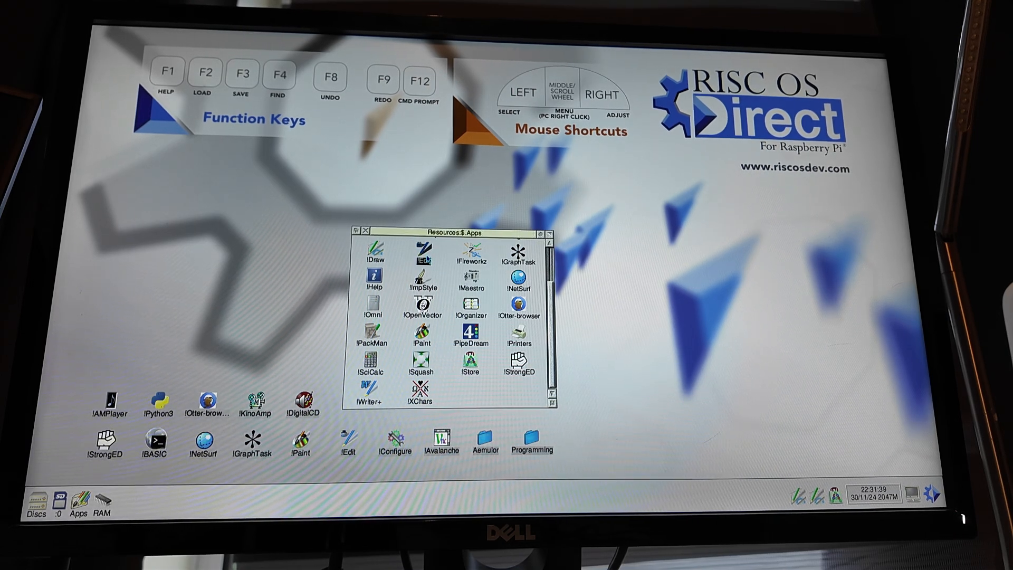
pyautogui.doubleClick(423, 253)
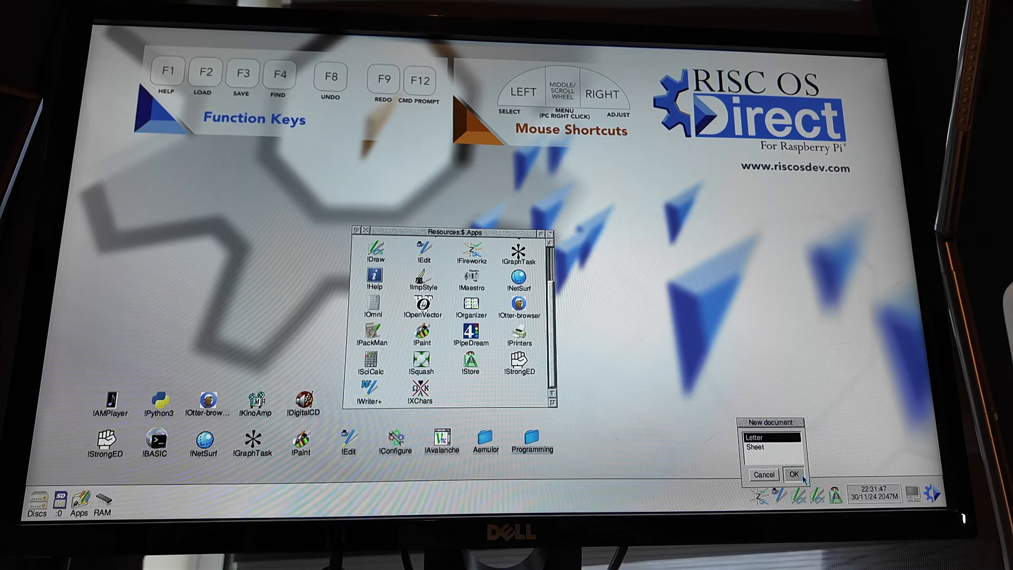
# Step: Create a new Fireworkz Letter document and type 'Hello World' into it
pyautogui.click(797, 475)
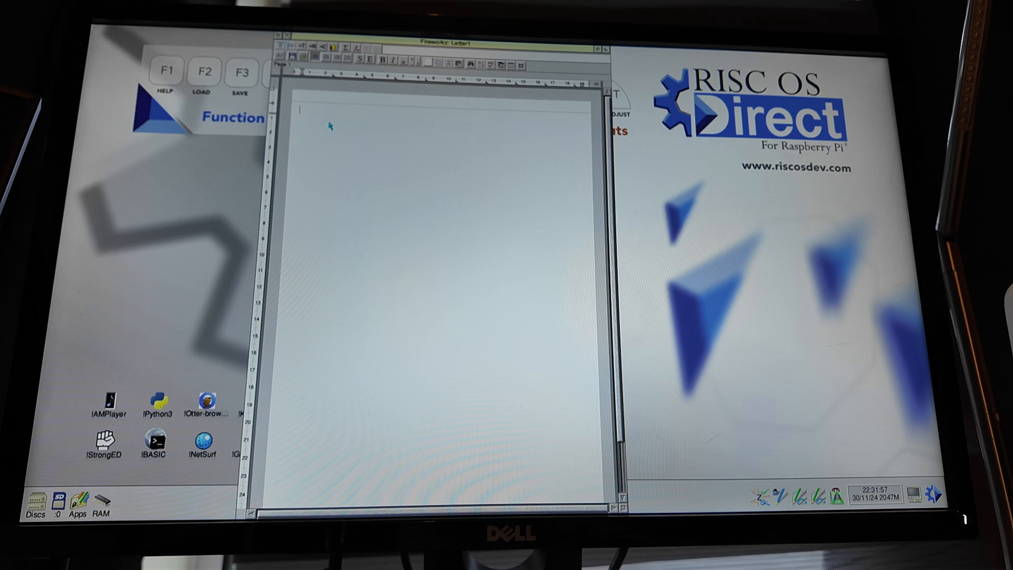
pyautogui.write('Hello')
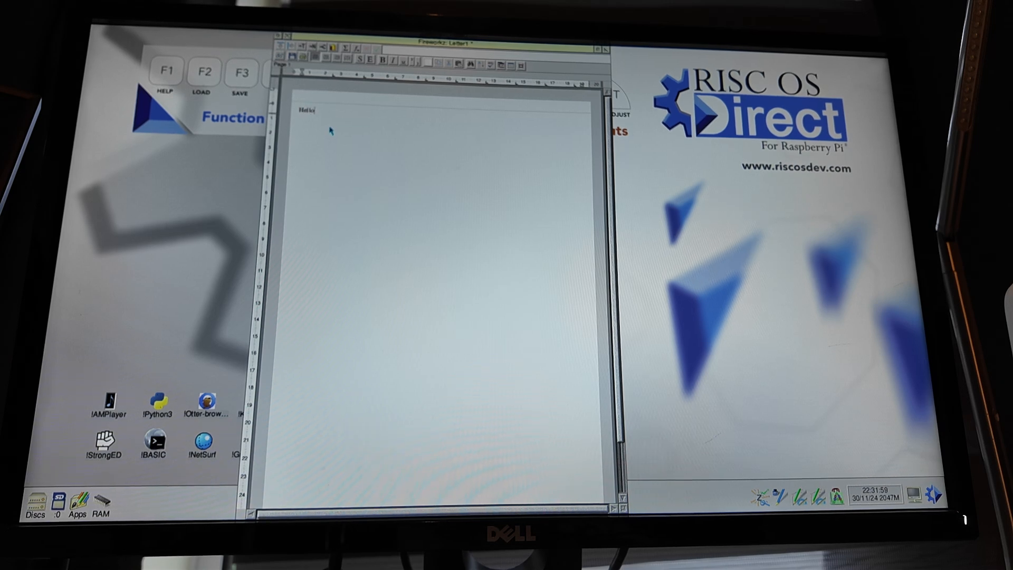
pyautogui.write('World')
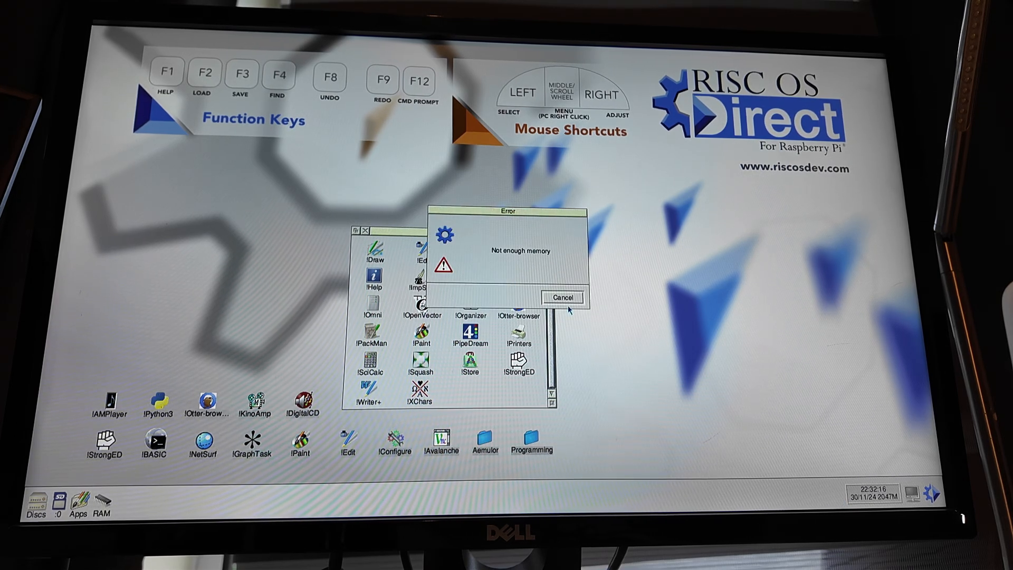
# Step: Cancel the Not enough memory error, choose Shutdown, and discard Organizer's unsaved data
pyautogui.click(562, 297)
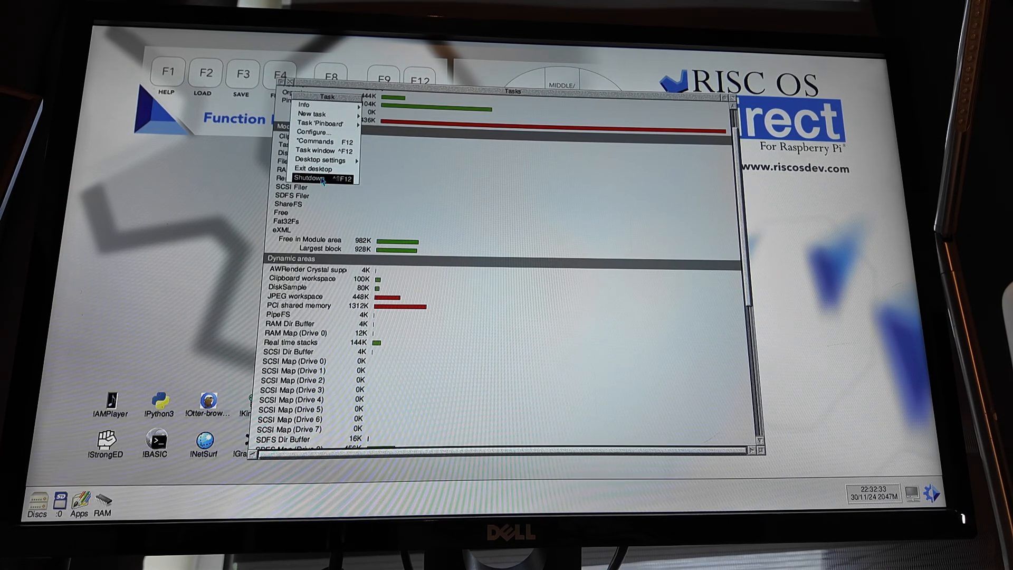
pyautogui.click(310, 170)
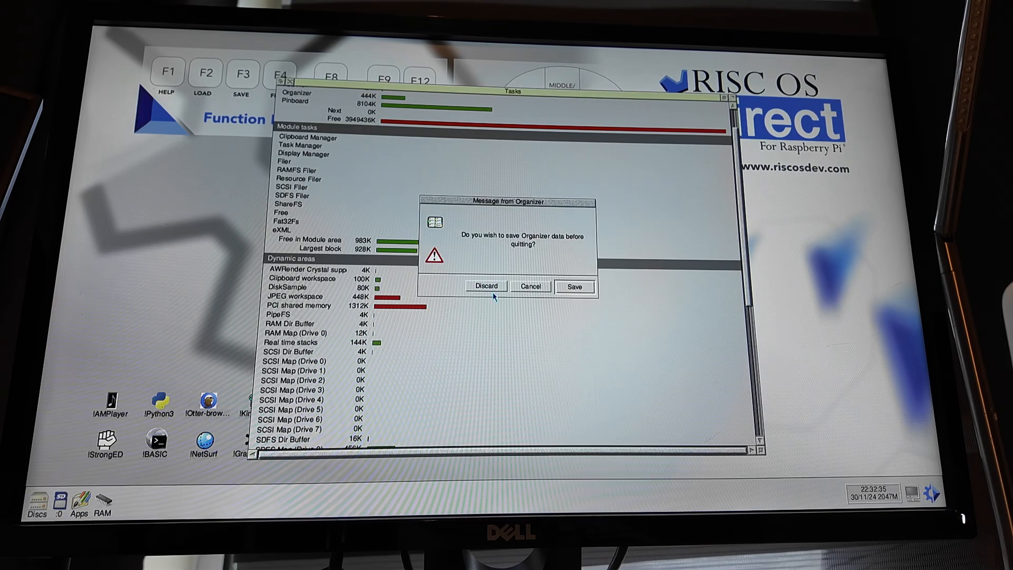
pyautogui.click(486, 285)
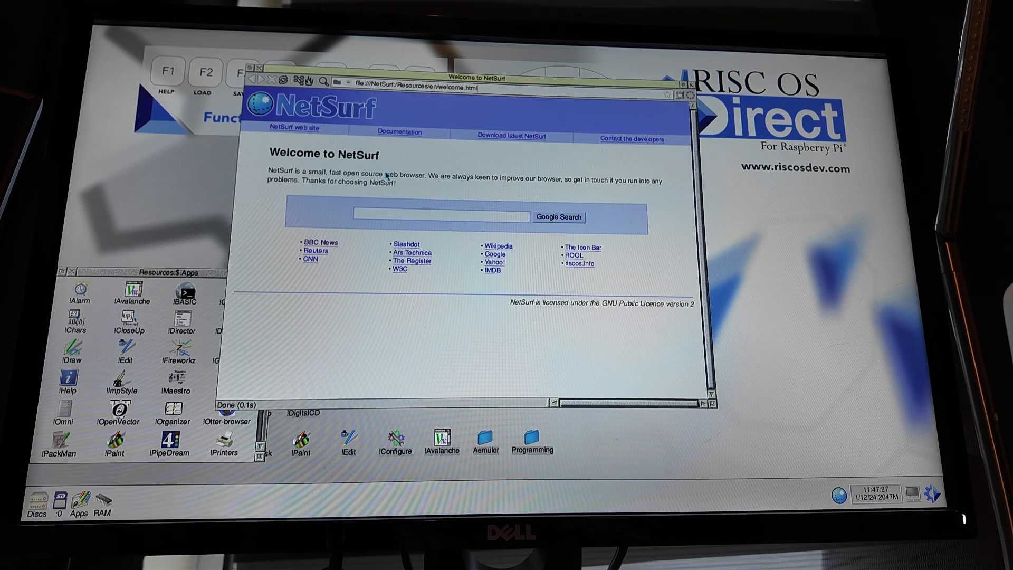
# Step: Select the words 'web browser' on the NetSurf Welcome page, then click elsewhere in the page
pyautogui.doubleClick(404, 175)
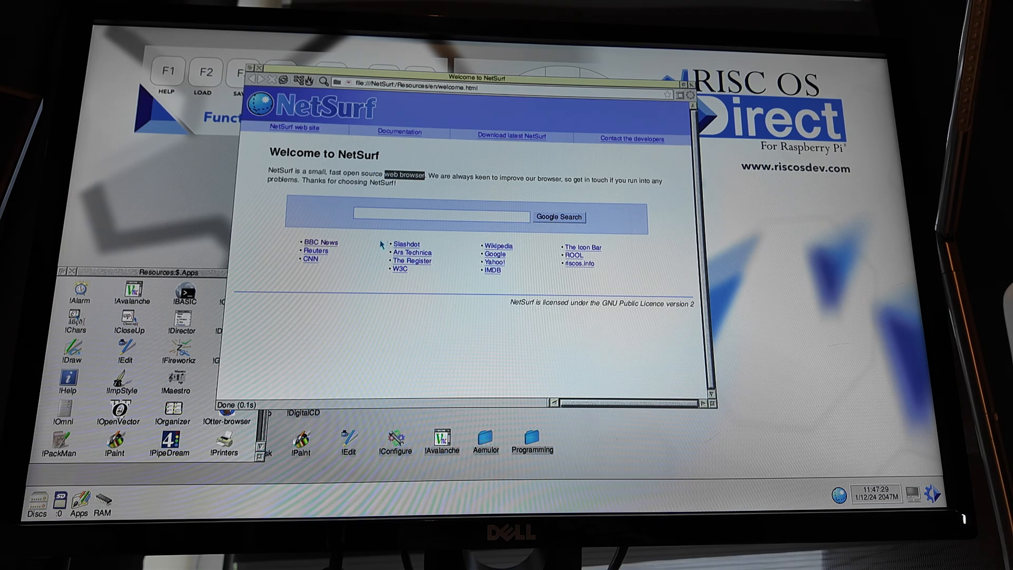
pyautogui.click(320, 242)
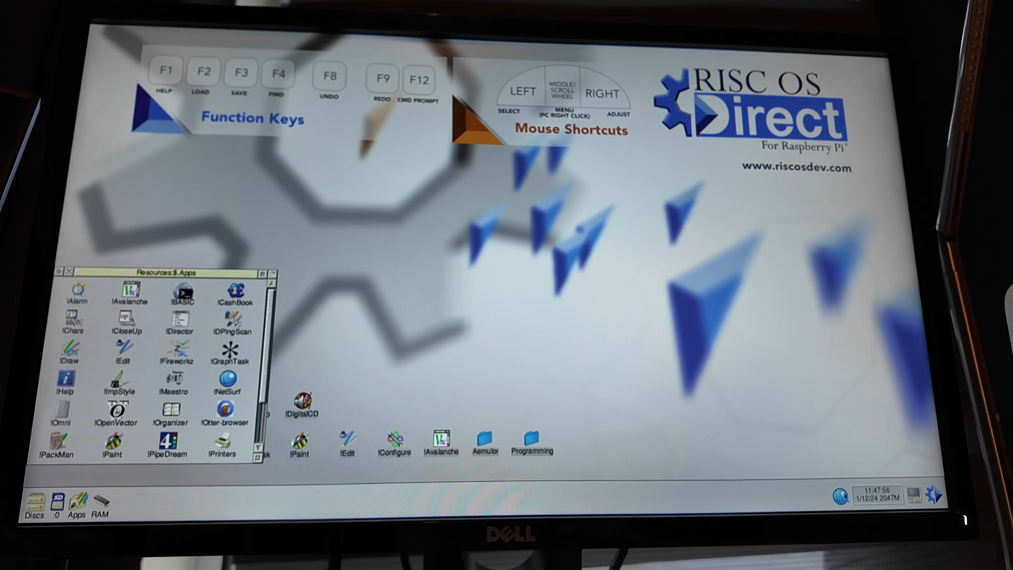
pyautogui.moveTo(830, 479)
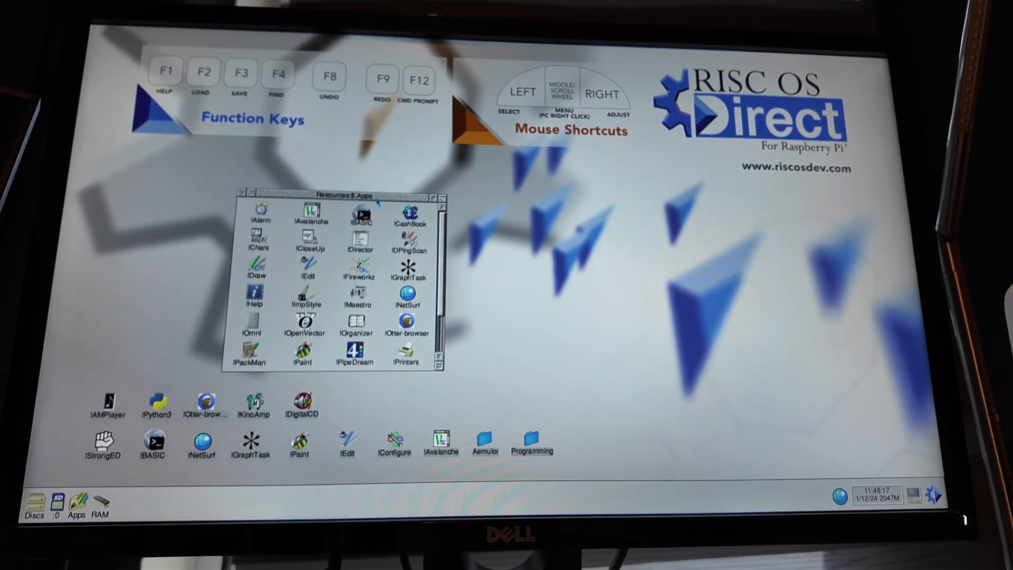
# Step: Scroll the Resources:$.Apps window down to show SciCalc, Squash, Store and StrongED
pyautogui.scroll(-3)
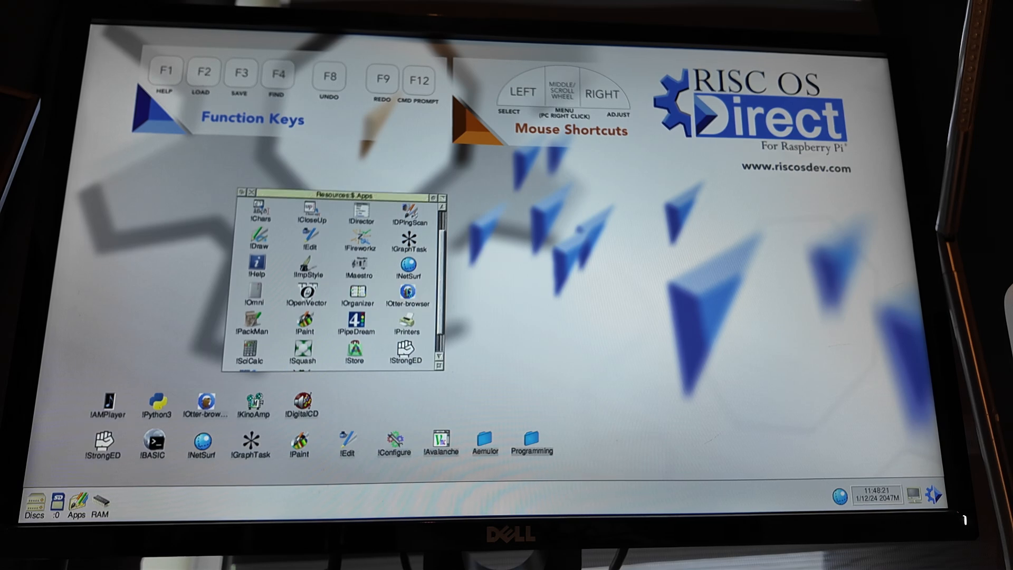
pyautogui.moveTo(562, 322)
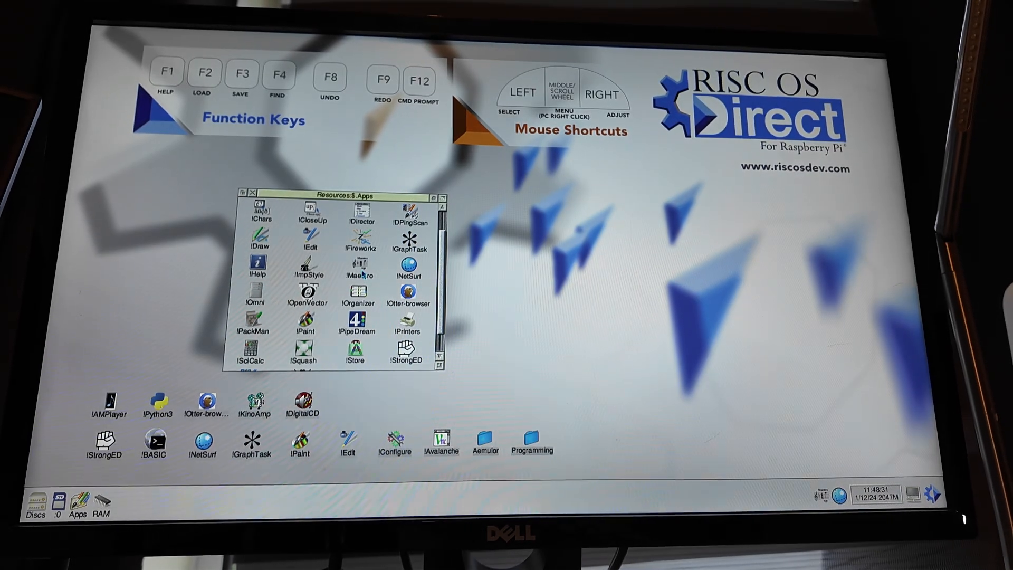
# Step: Start !Paint from the Apps window
pyautogui.doubleClick(357, 265)
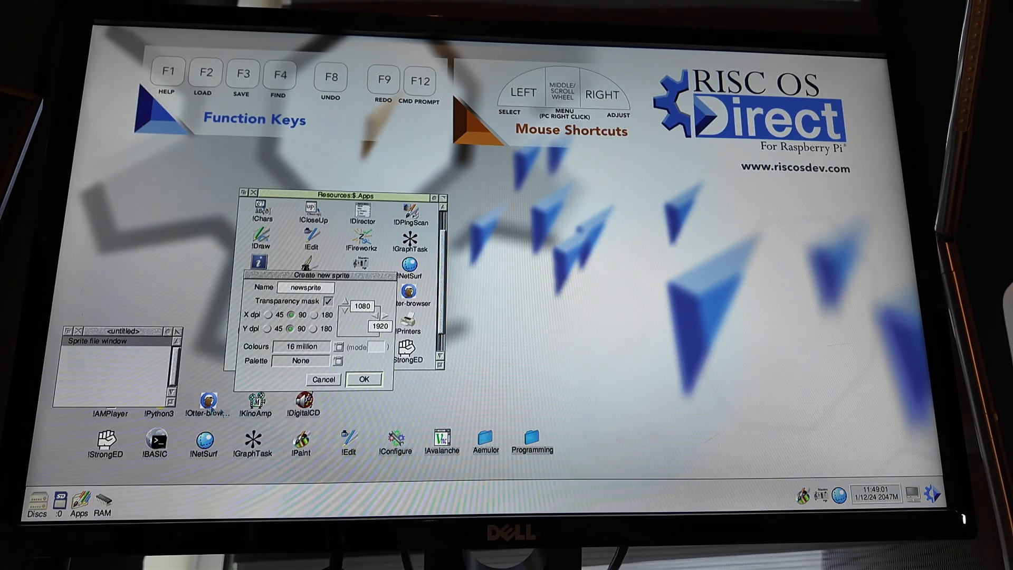
# Step: Create the blank 1920 × 1080 'newsprite' sprite and pick a painting tool
pyautogui.click(363, 379)
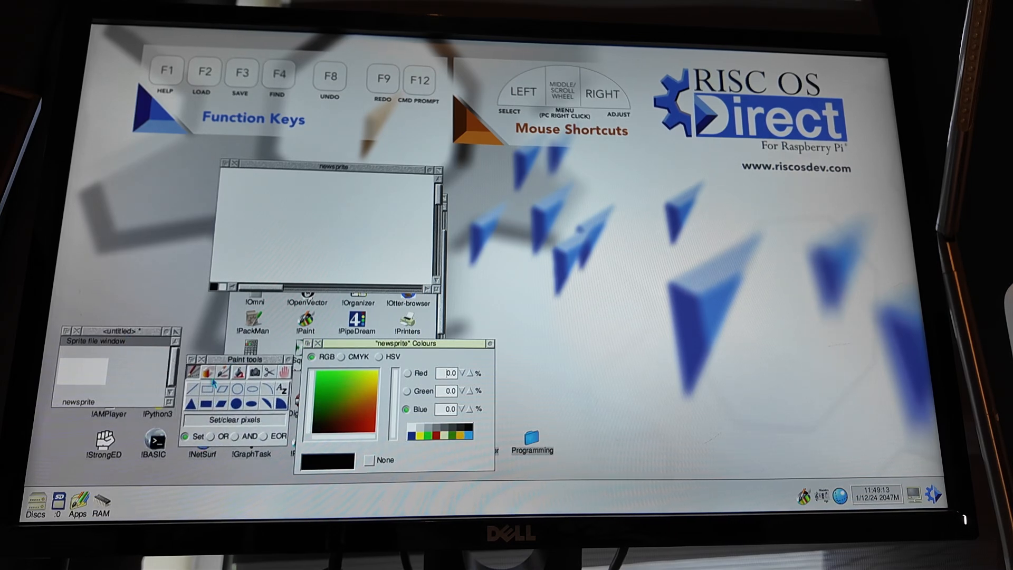
pyautogui.click(192, 369)
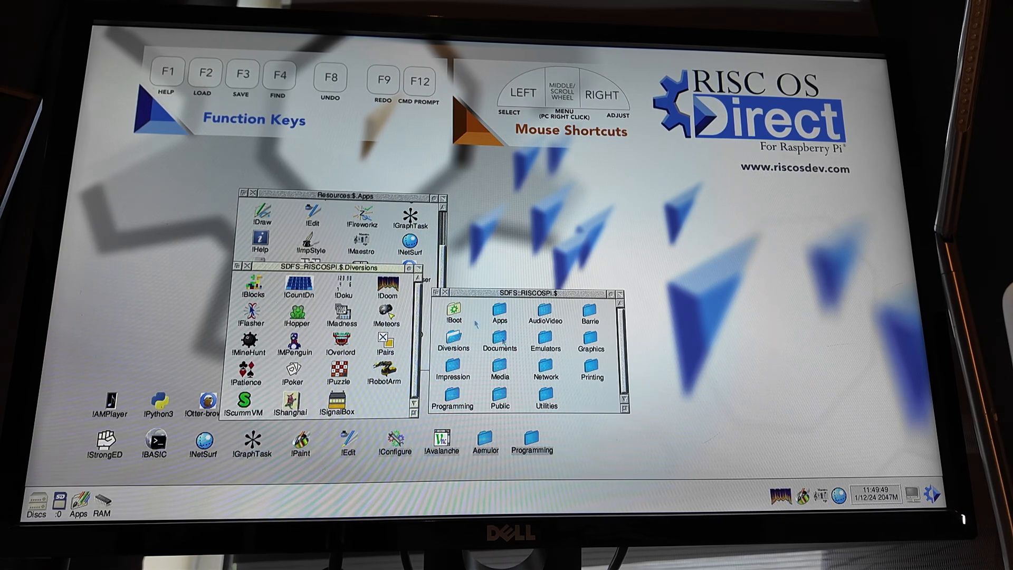
# Step: Launch !Doom from Diversions, play a session, and quit back to the desktop
pyautogui.doubleClick(386, 282)
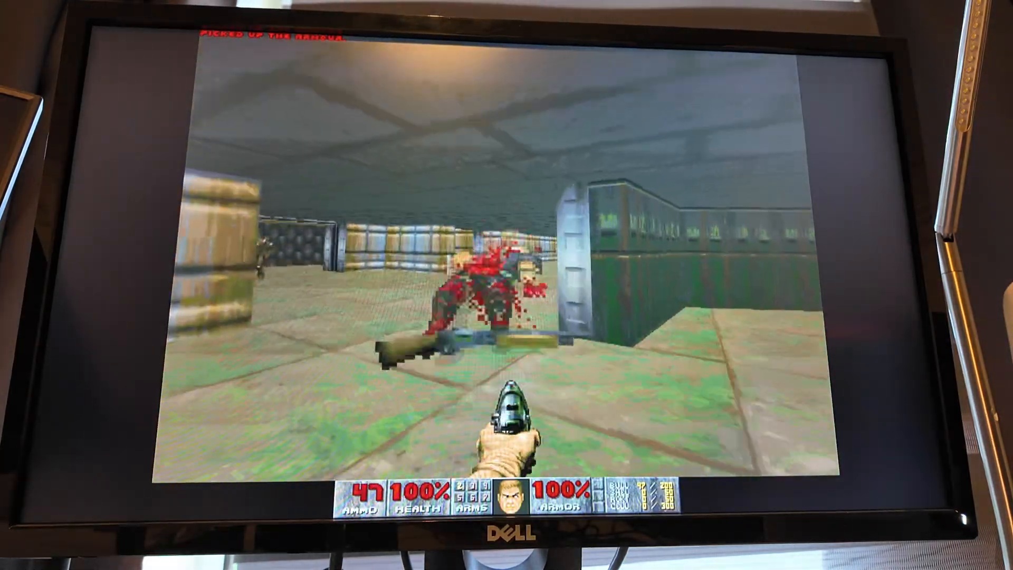
pyautogui.press('Escape')
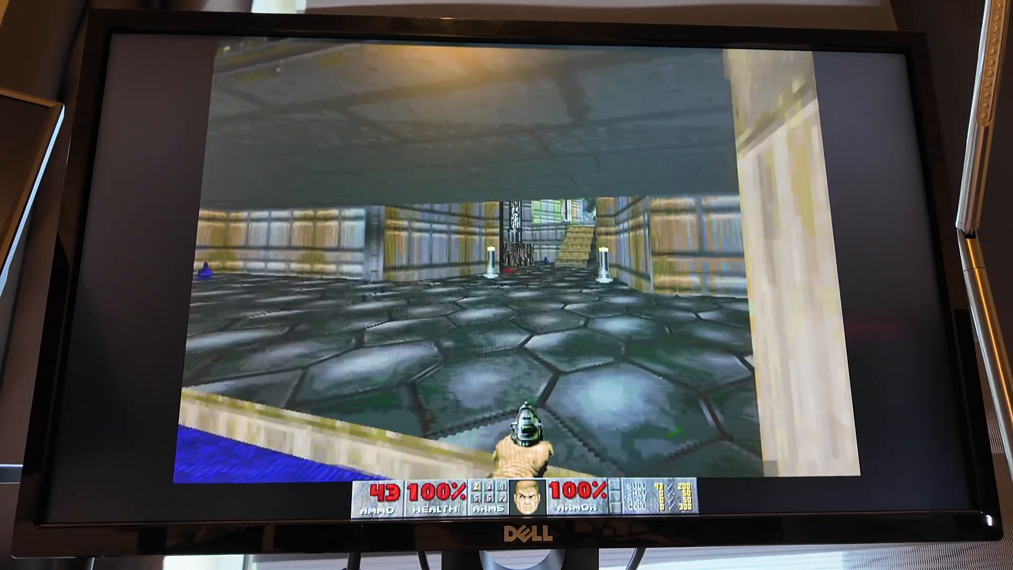
pyautogui.press('Escape')
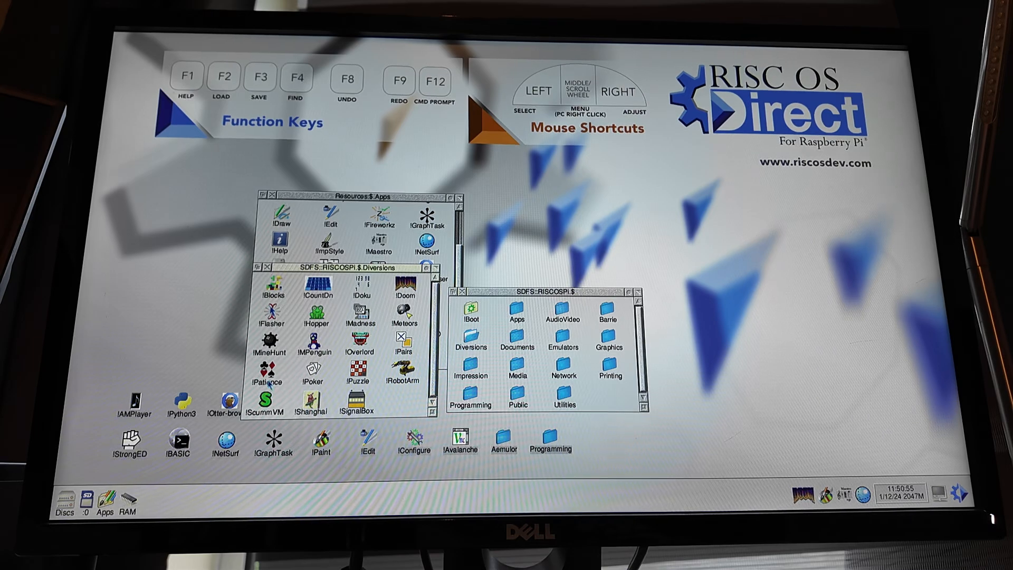
# Step: Launch Patience and move it right, open Shanghai and Mine Hunt, then close the game windows
pyautogui.doubleClick(267, 371)
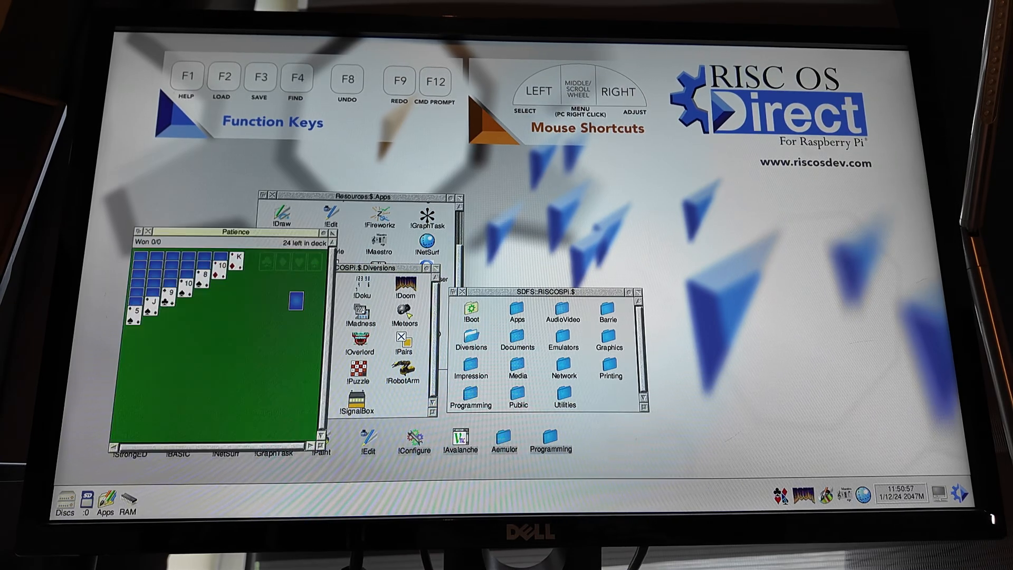
pyautogui.moveTo(228, 233); pyautogui.dragTo(608, 209)
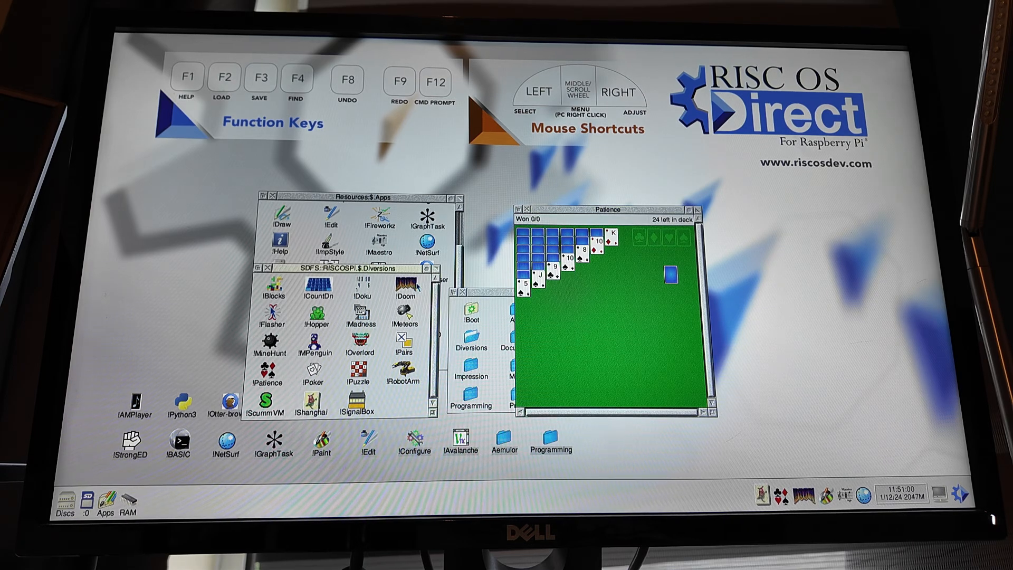
pyautogui.doubleClick(313, 403)
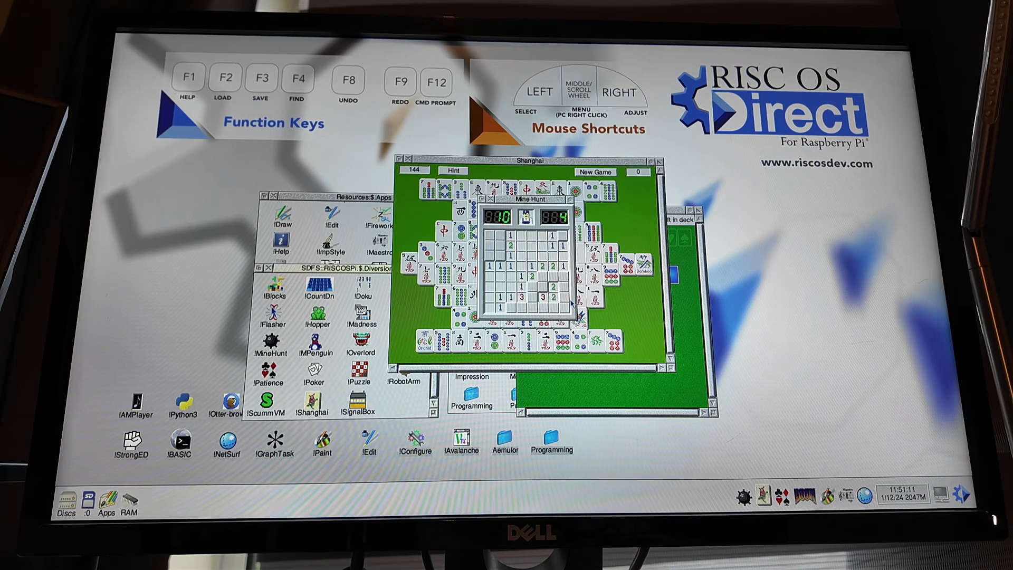
pyautogui.click(499, 237)
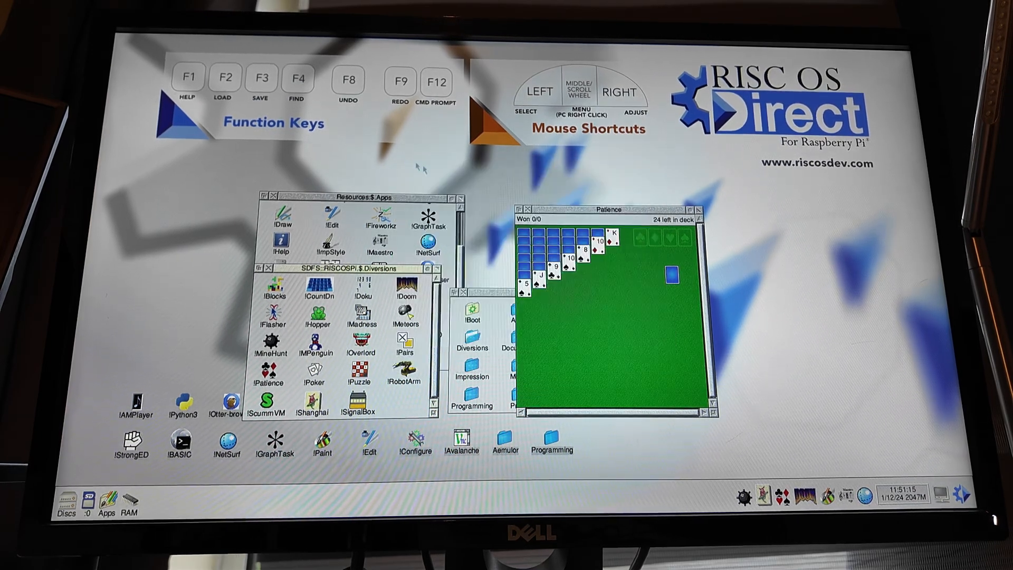
pyautogui.click(524, 209)
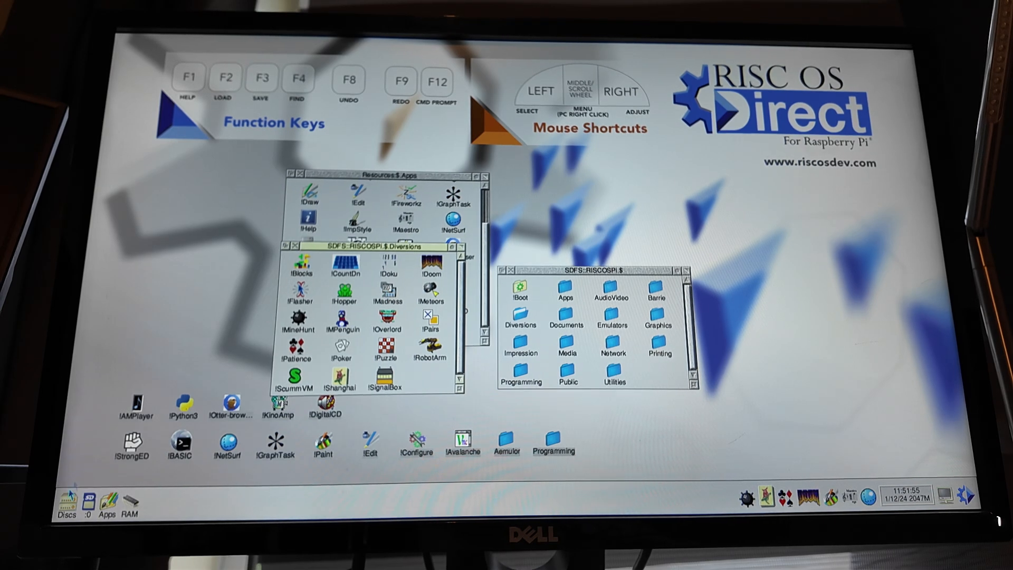
# Step: Close the Diversions, Apps and root folders and open display settings at 1920 × 1080, 60Hz
pyautogui.doubleClick(431, 288)
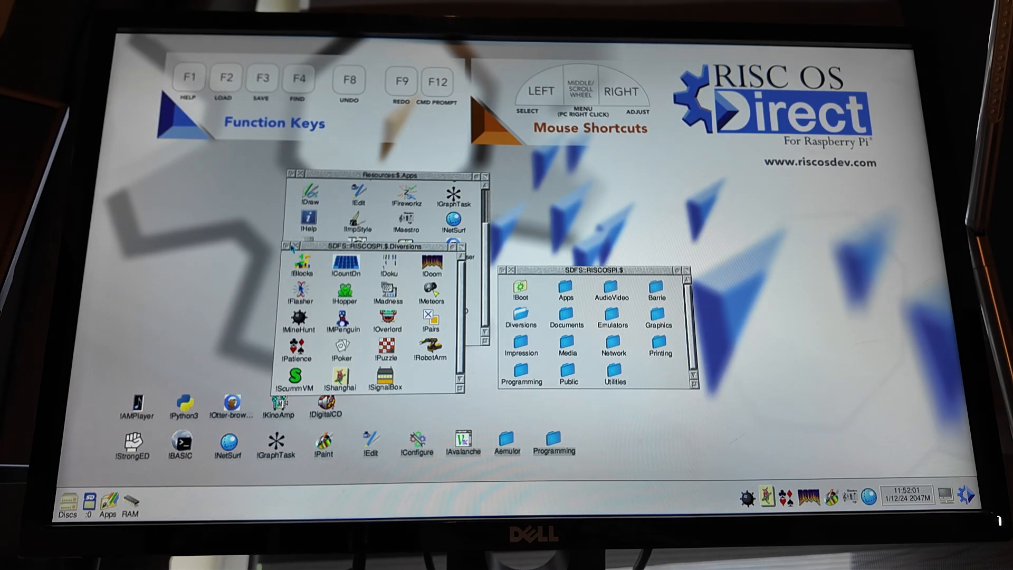
pyautogui.click(375, 247)
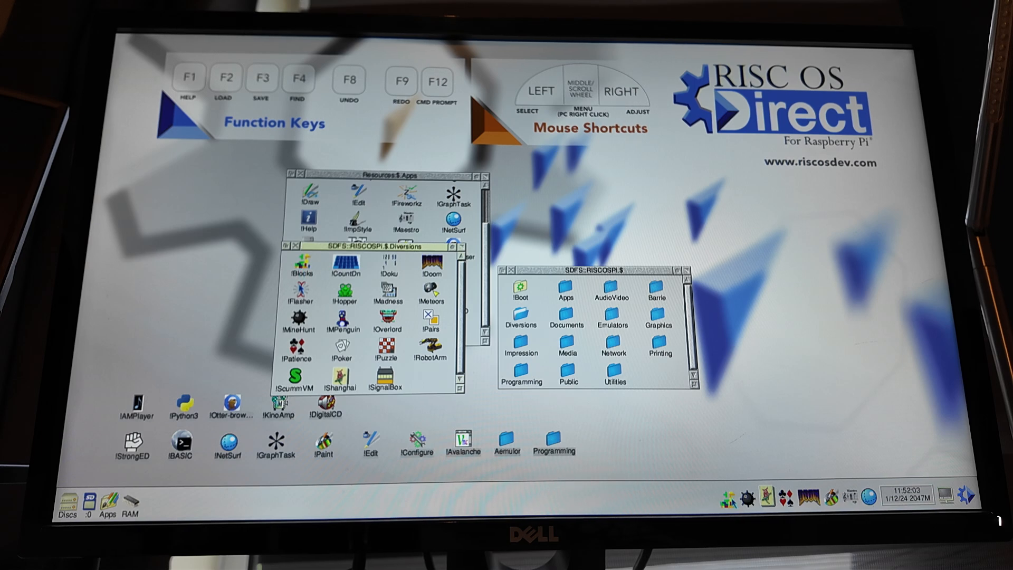
pyautogui.click(365, 246)
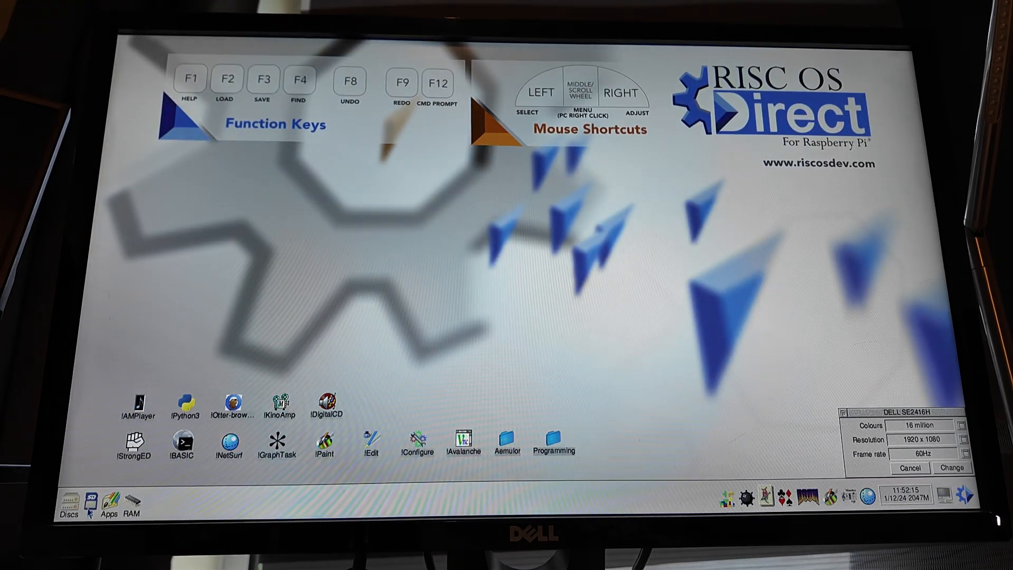
# Step: Launch !PipeDream from the SD card's Apps folder and accept the Text template
pyautogui.click(65, 504)
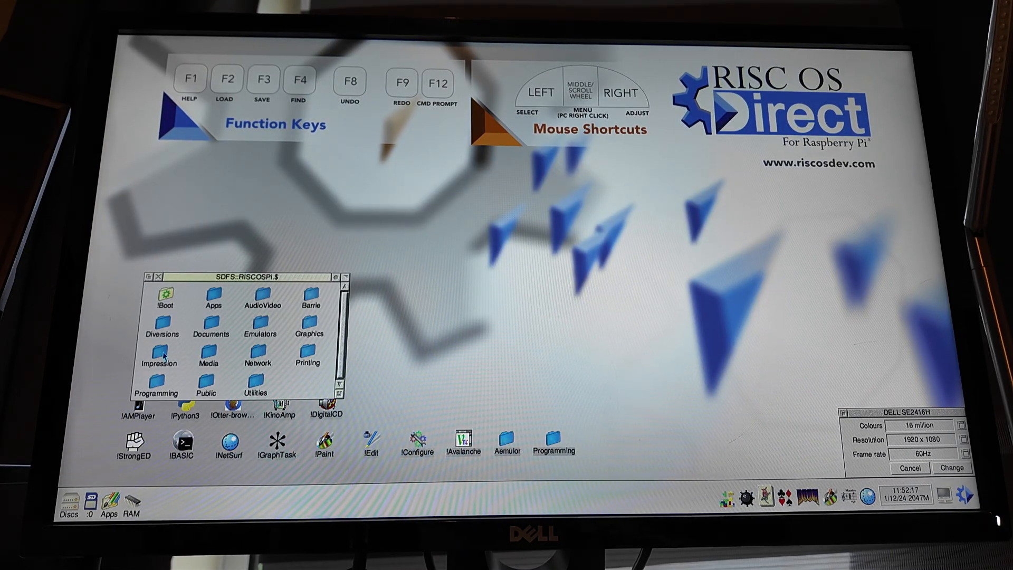
pyautogui.doubleClick(155, 355)
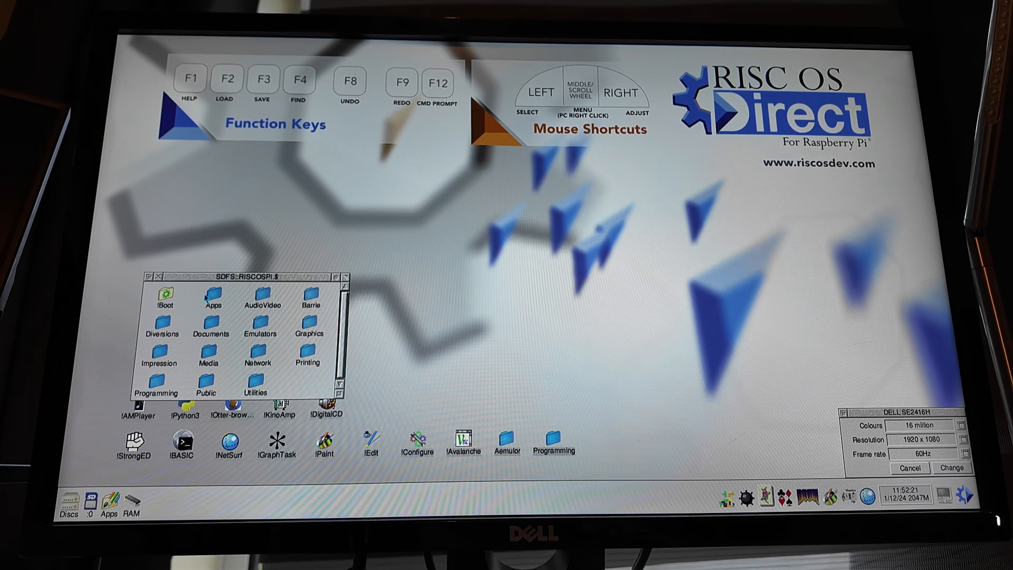
pyautogui.doubleClick(207, 297)
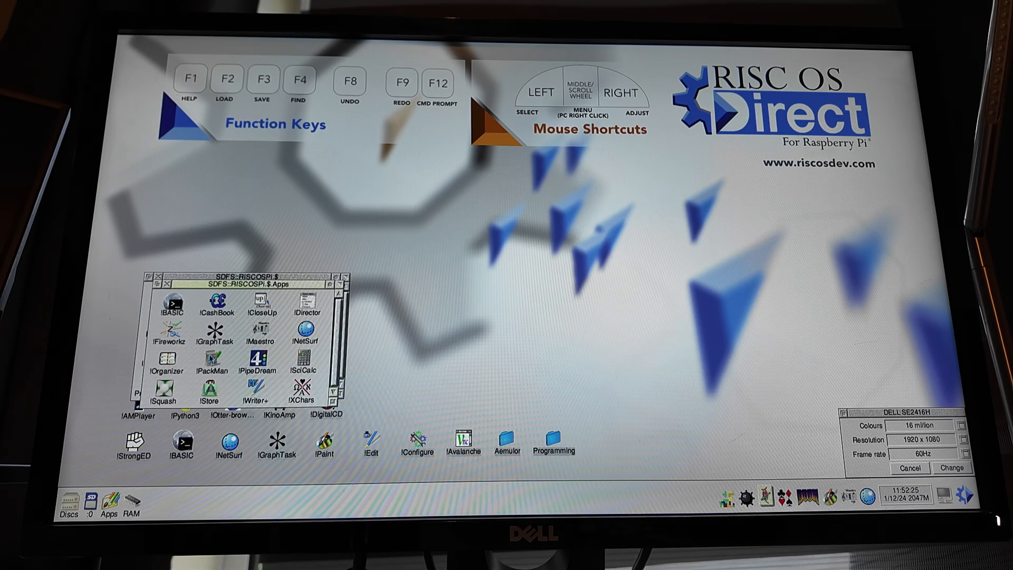
pyautogui.doubleClick(258, 357)
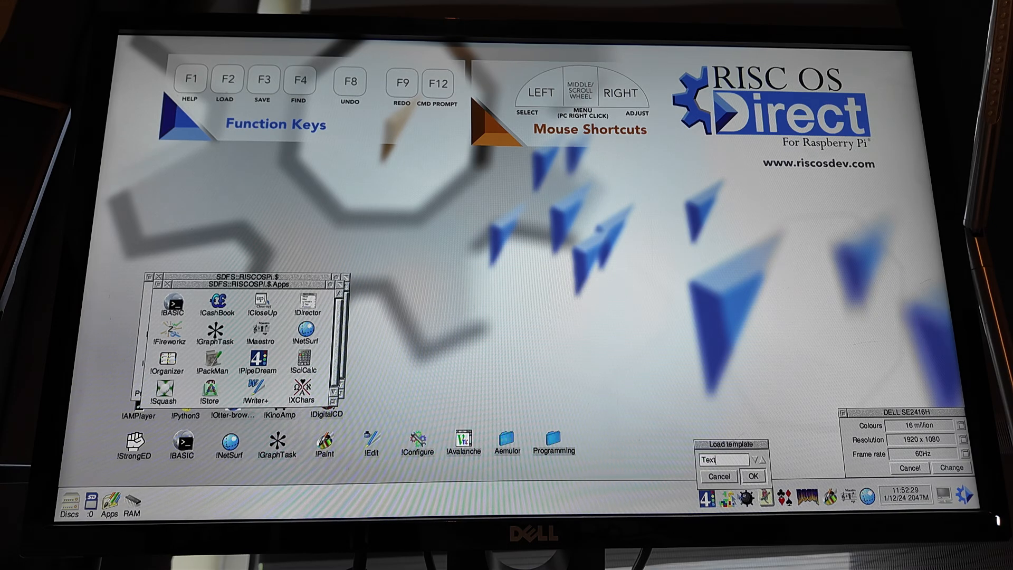
pyautogui.click(752, 476)
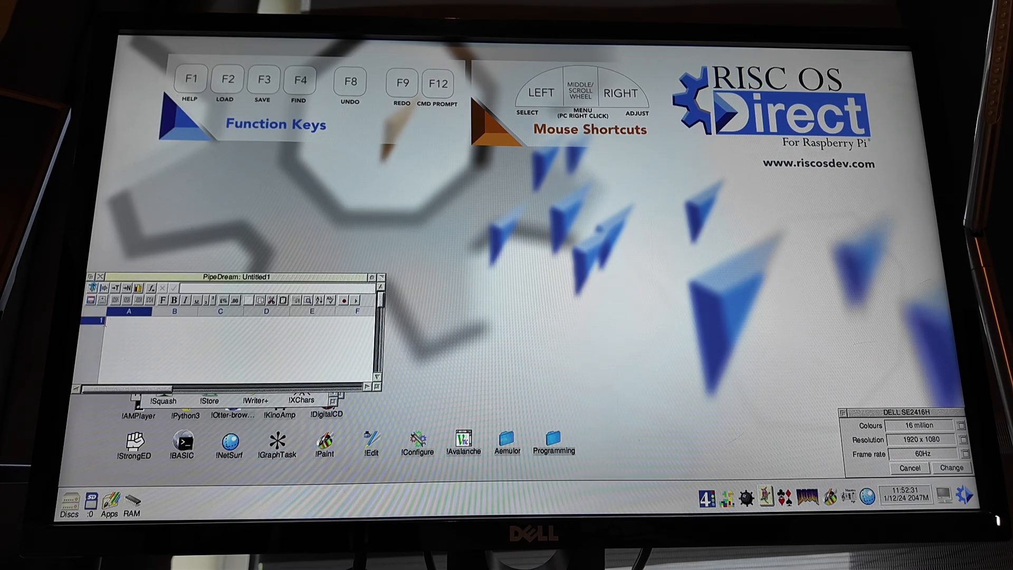